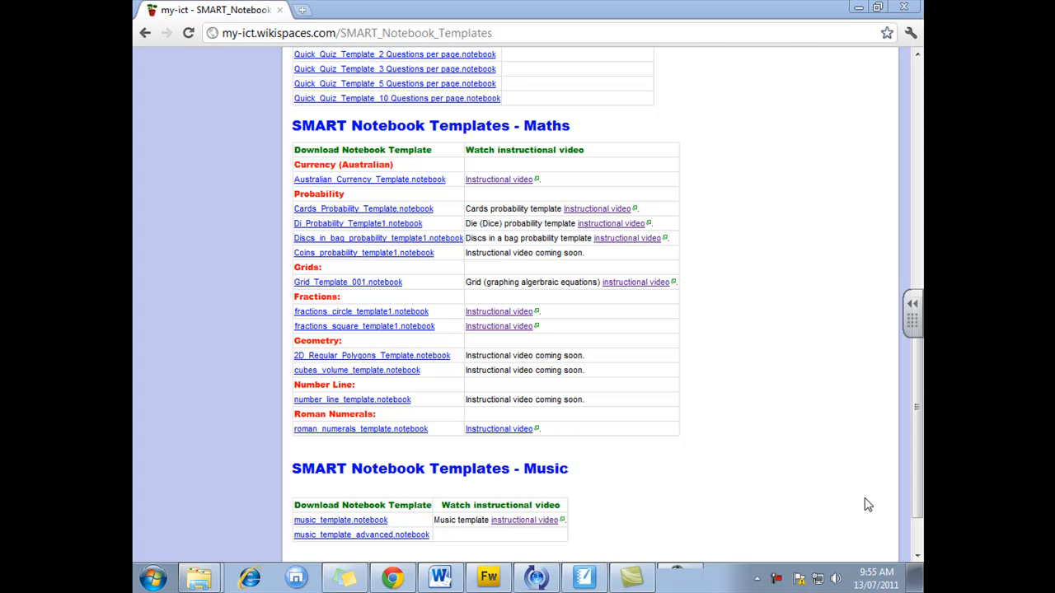
mouse_move(798, 404)
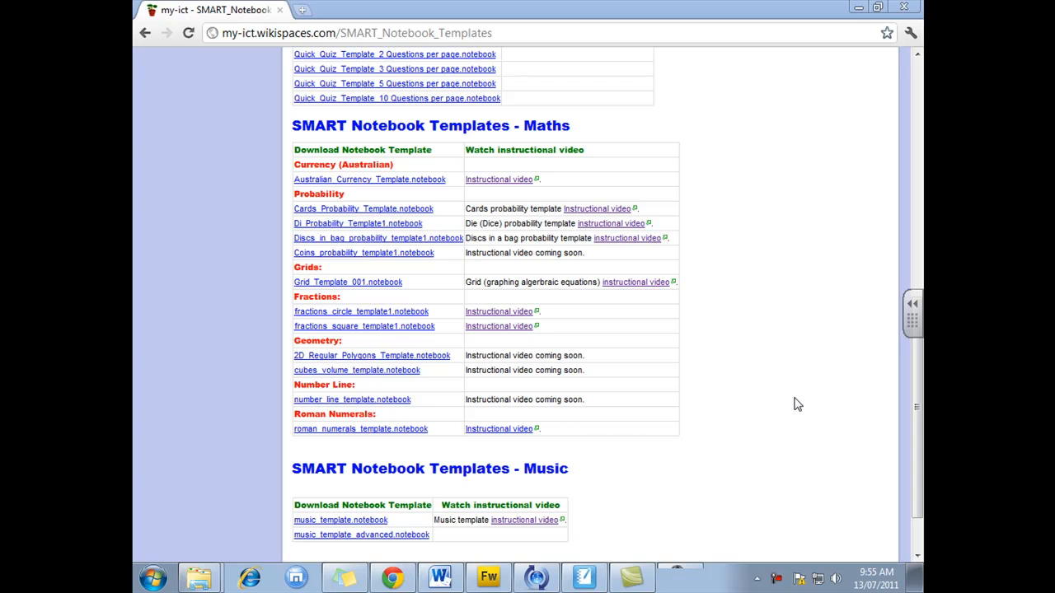
mouse_move(750, 359)
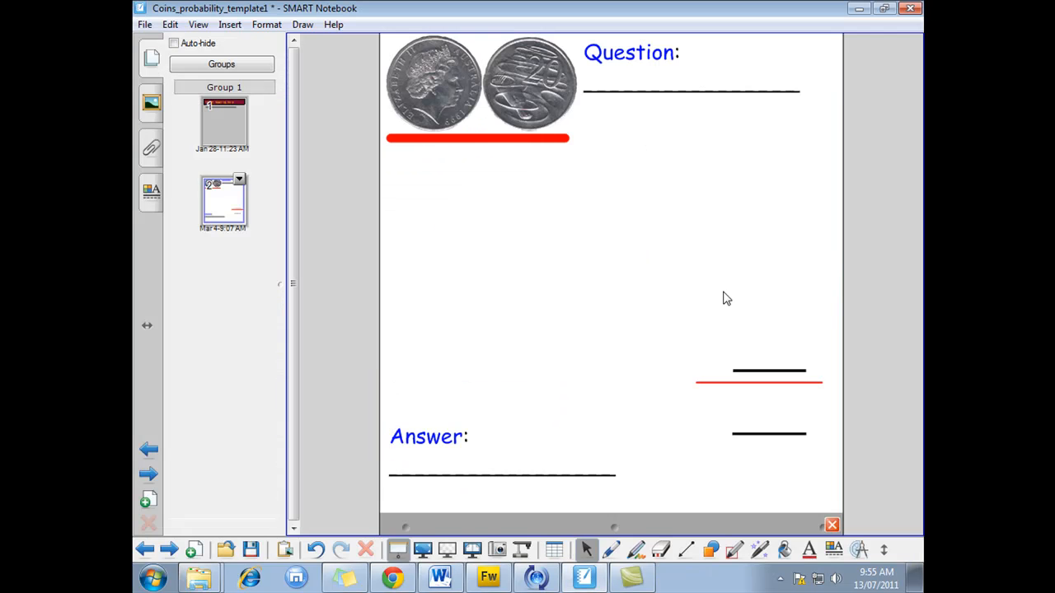
mouse_move(722, 308)
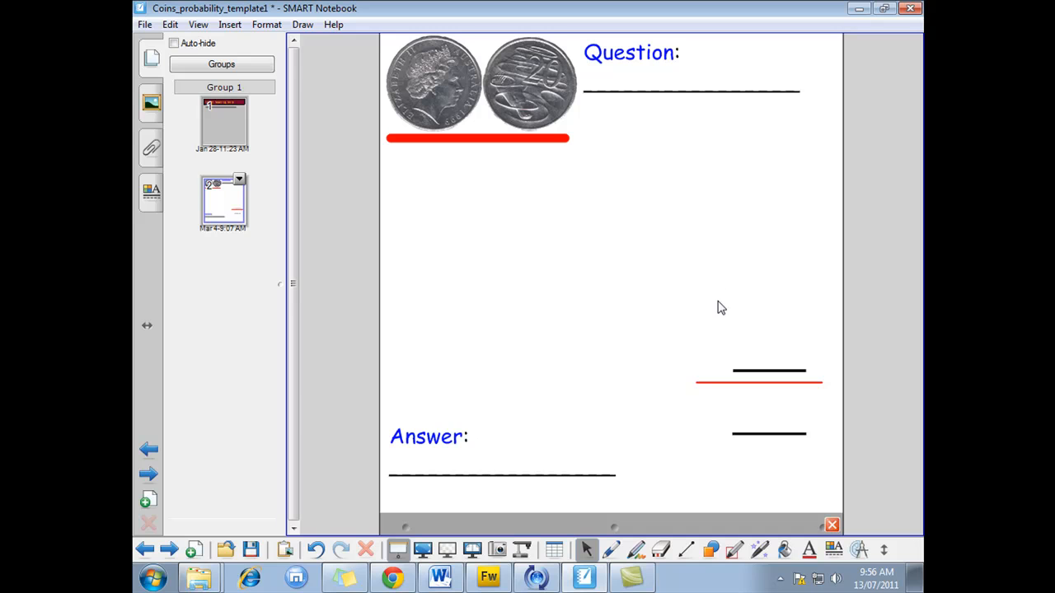
mouse_move(232, 140)
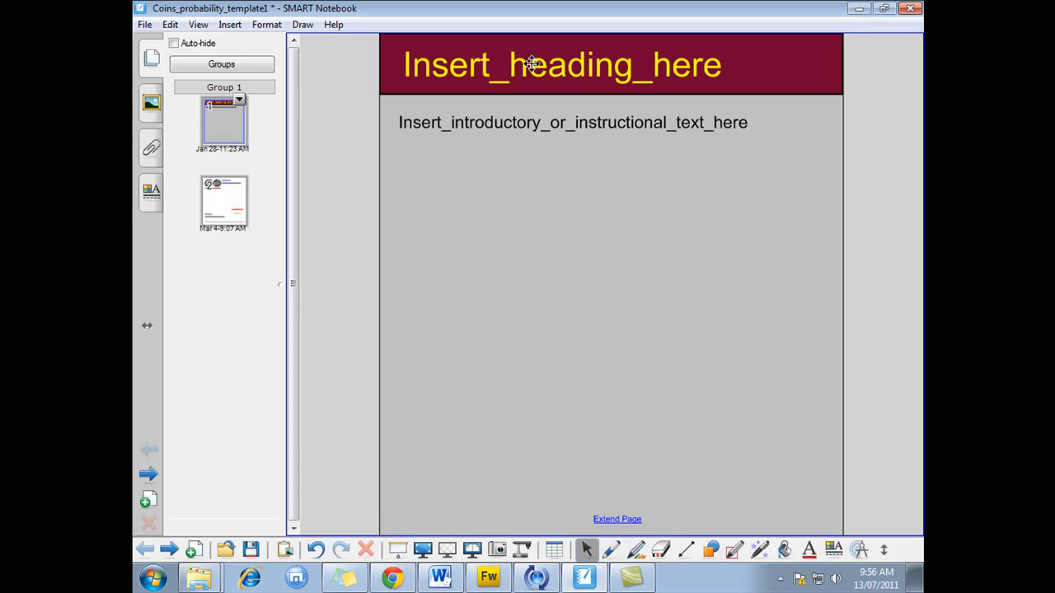
Review the template title page's placeholder heading and intro text, then return to the coins question page.
double_click(560, 64)
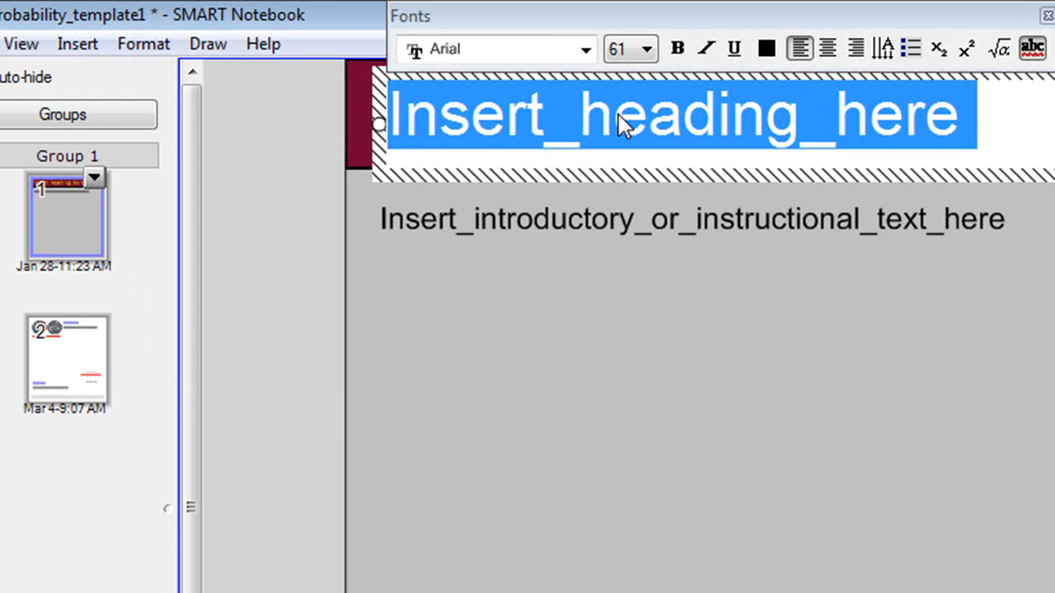
left_click(692, 217)
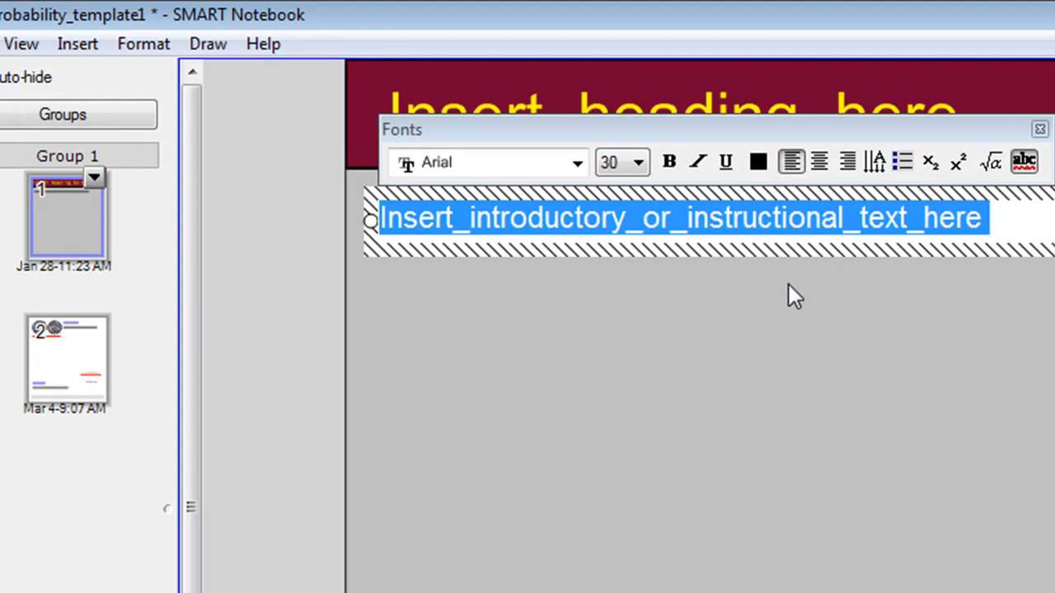
mouse_move(815, 277)
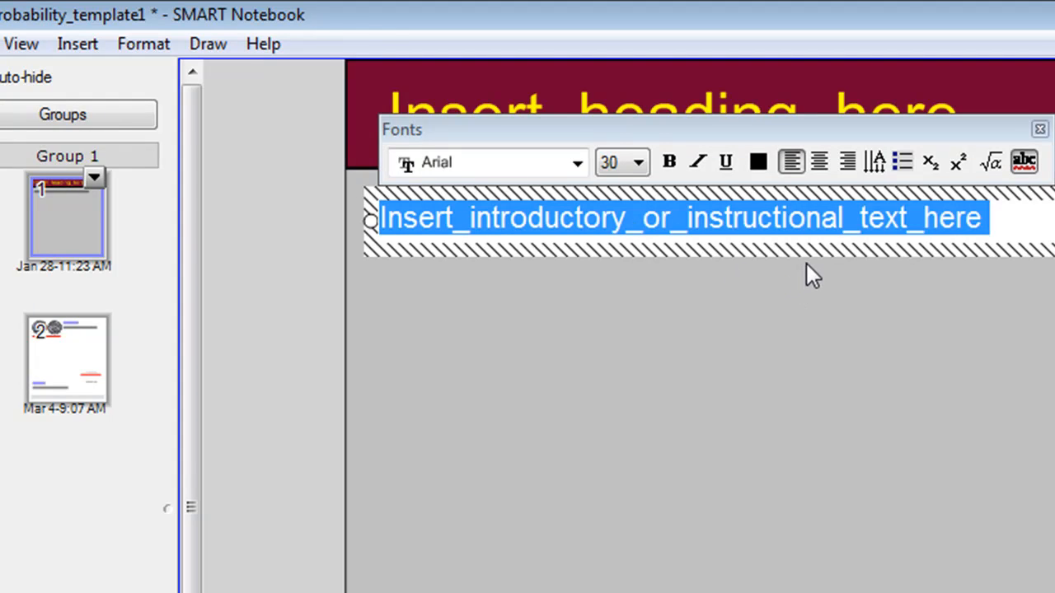
left_click(66, 354)
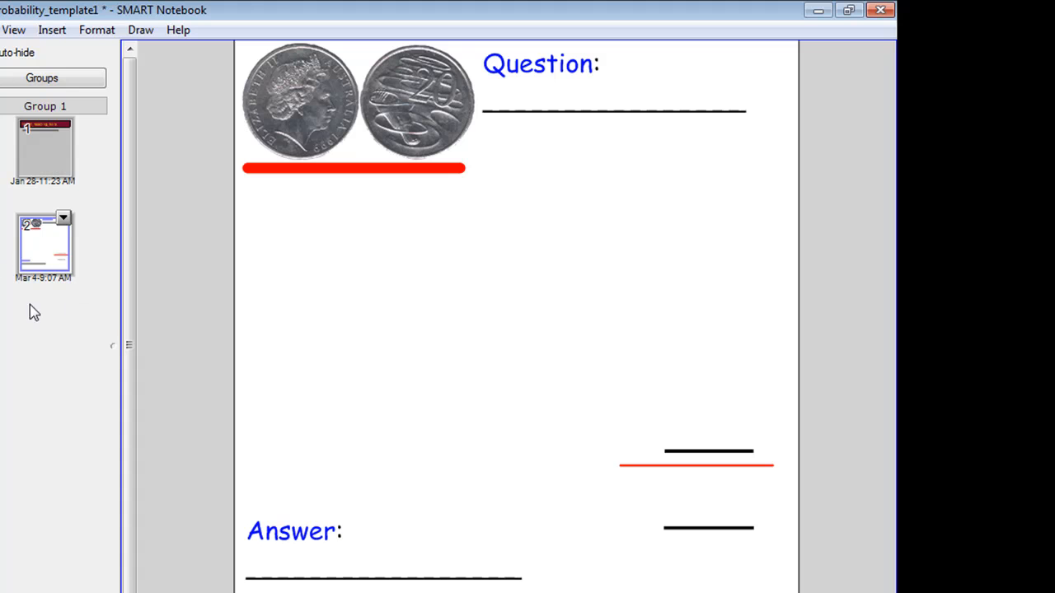
mouse_move(43, 241)
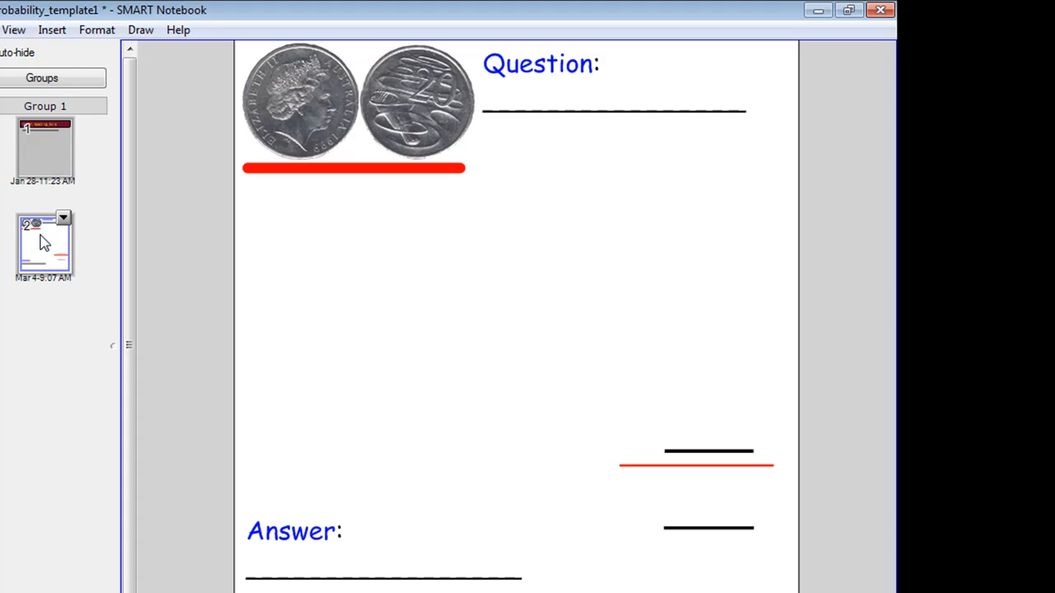
mouse_move(43, 247)
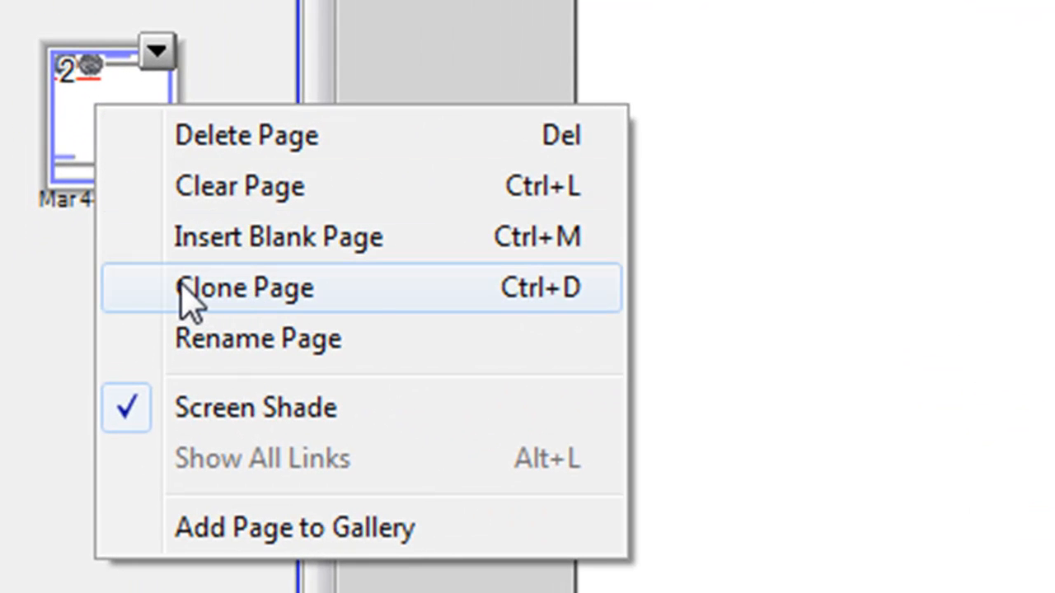
mouse_move(423, 312)
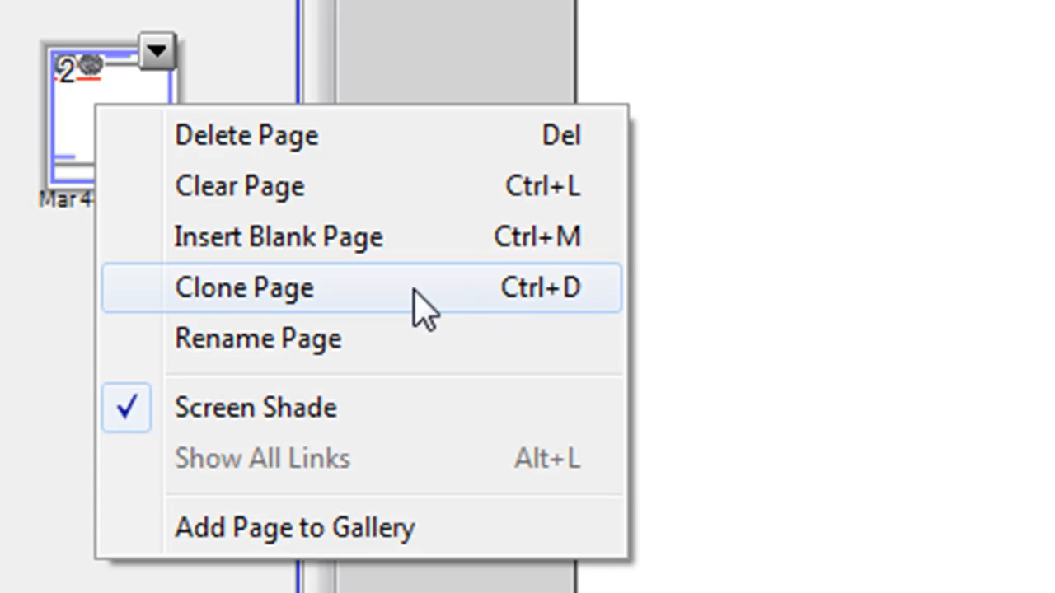
Clone the coins question page into an identical third page and select it.
left_click(244, 287)
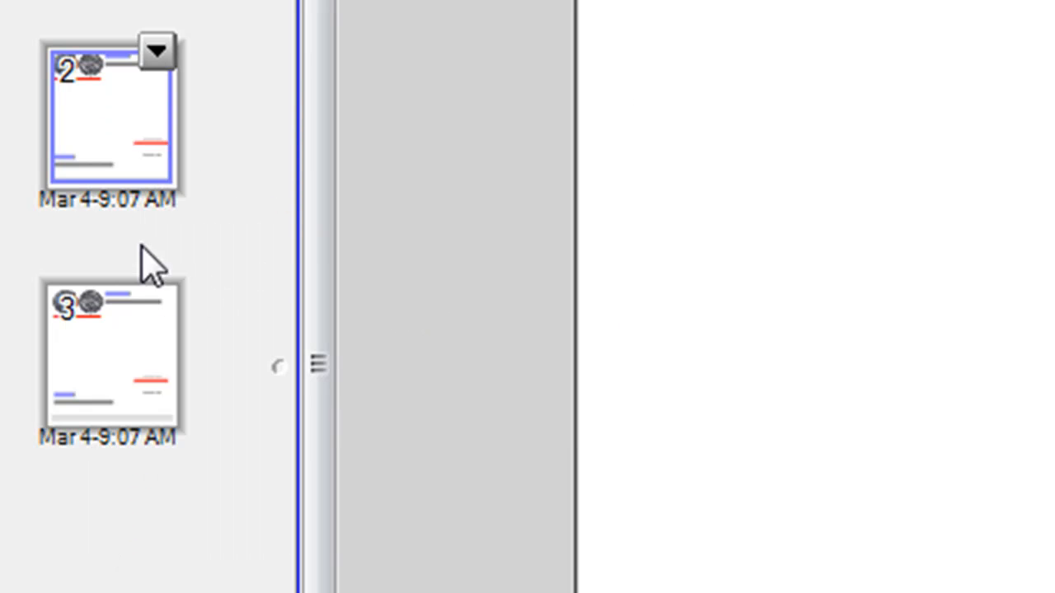
mouse_move(119, 371)
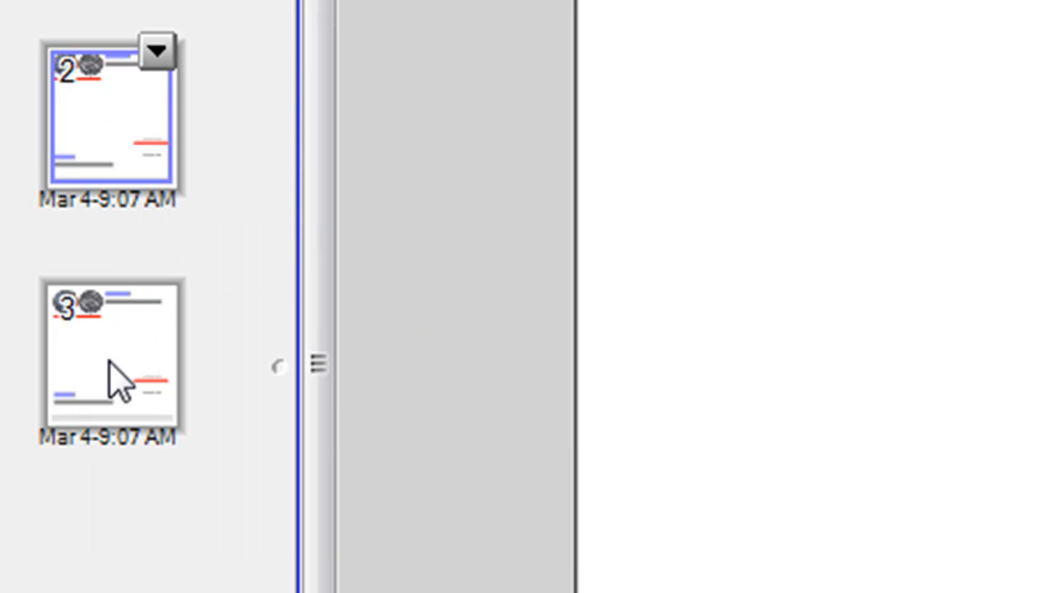
mouse_move(128, 149)
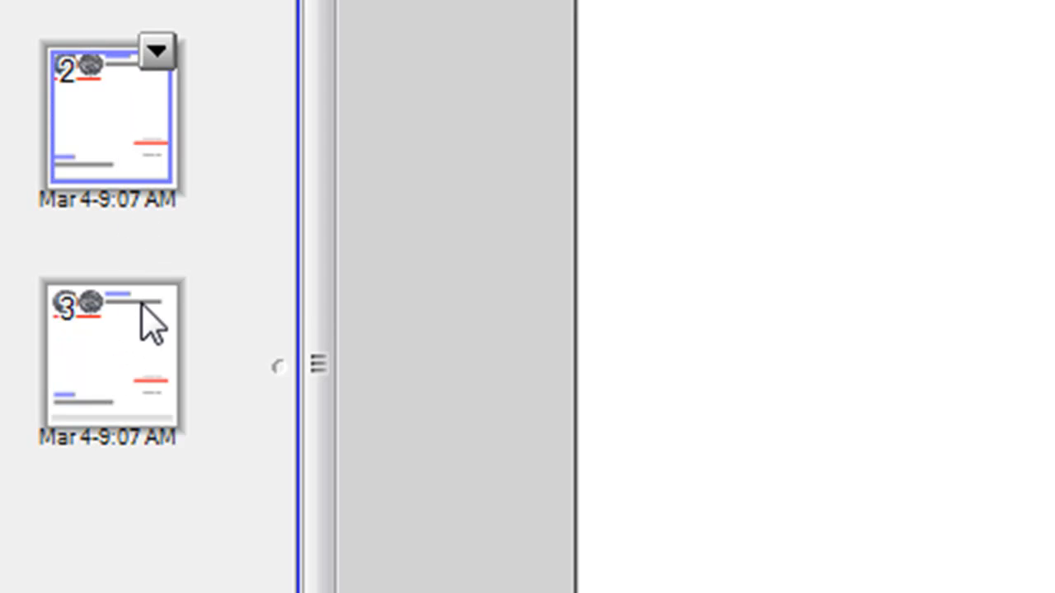
left_click(108, 362)
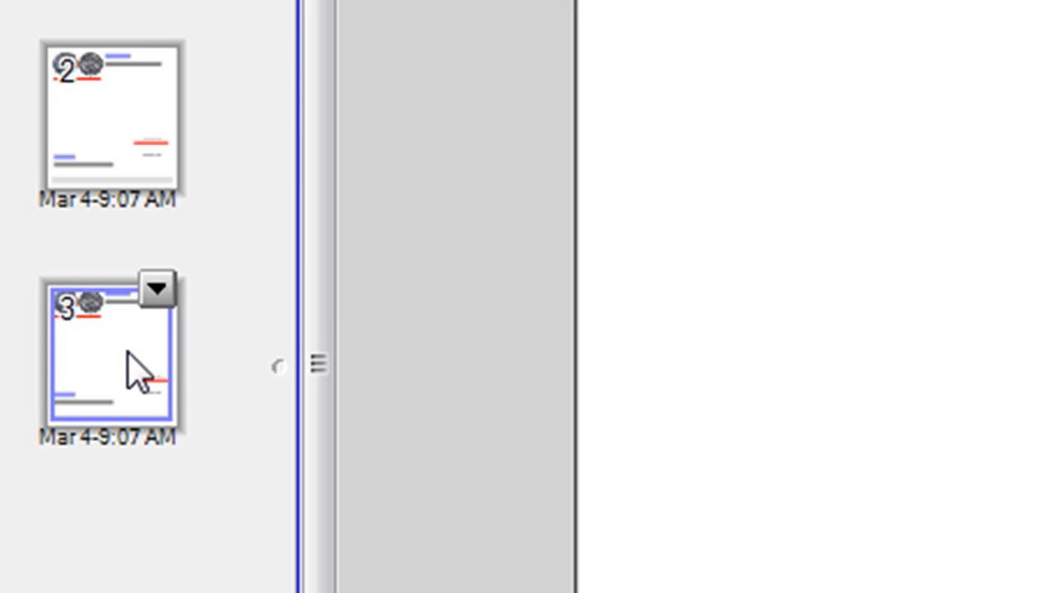
mouse_move(124, 481)
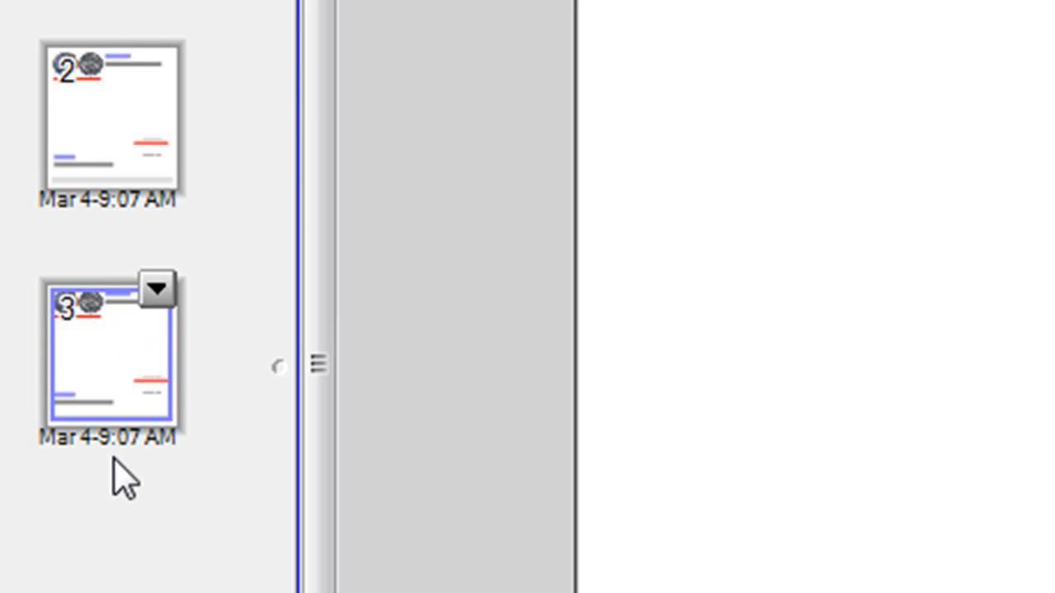
mouse_move(156, 333)
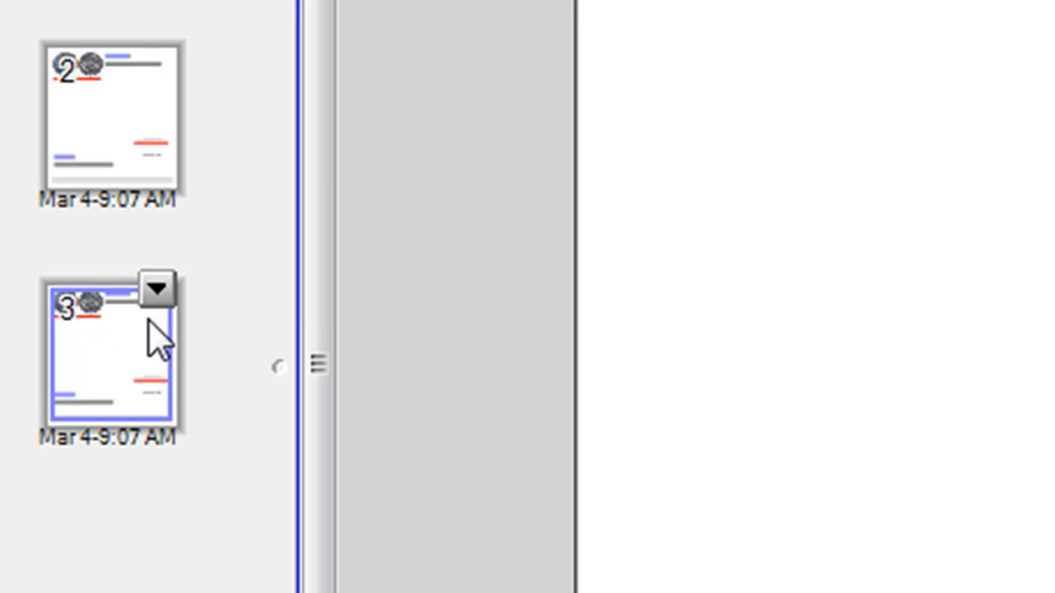
mouse_move(195, 329)
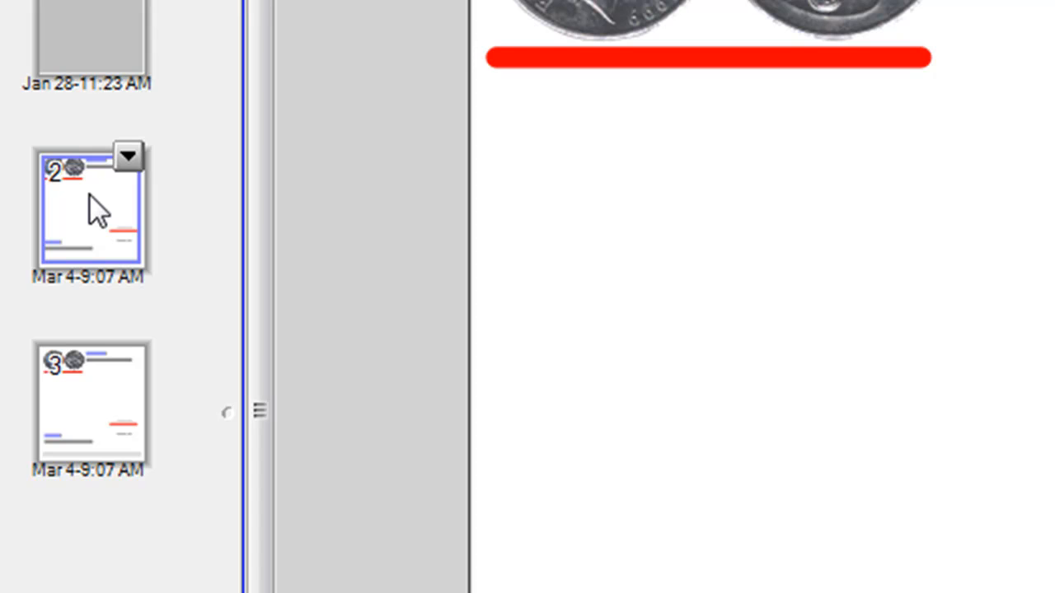
mouse_move(800, 239)
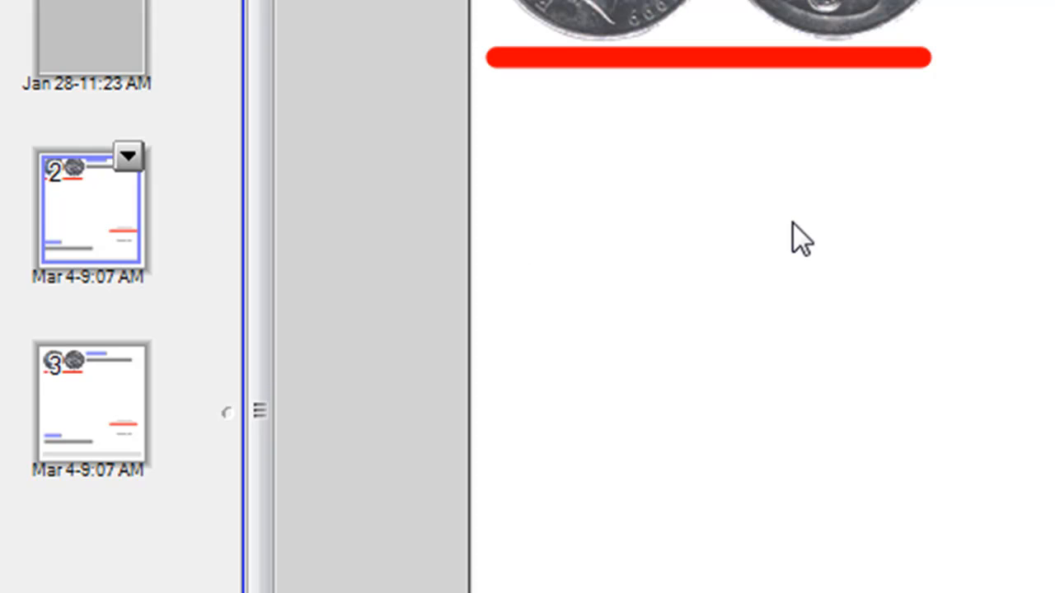
mouse_move(115, 168)
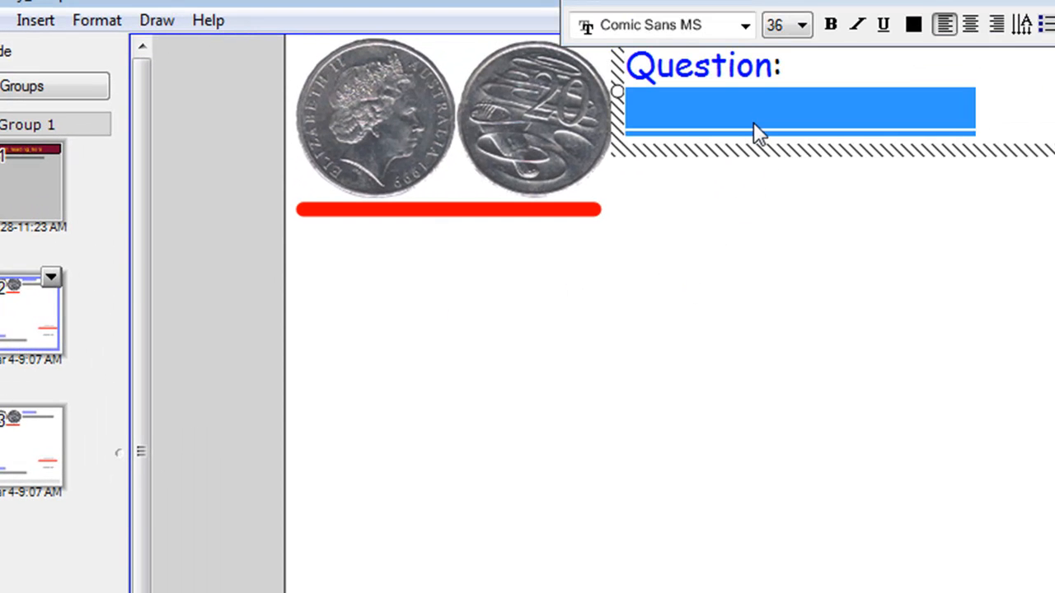
Complete the question: "What is the probability of tossing 'heads' with one toss of a coin?".
type("What is the probability of")
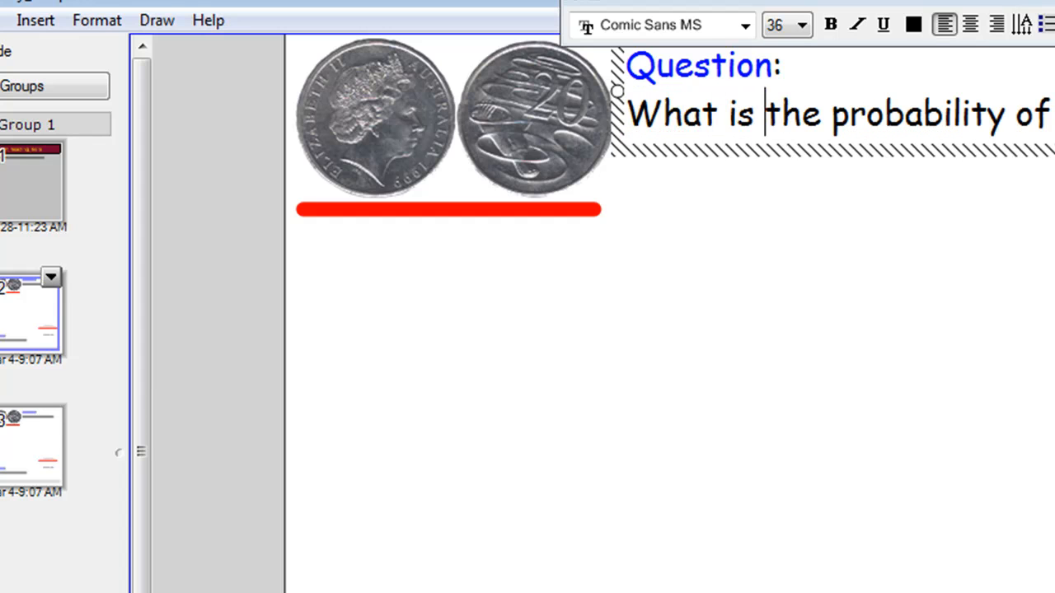
mouse_move(755, 124)
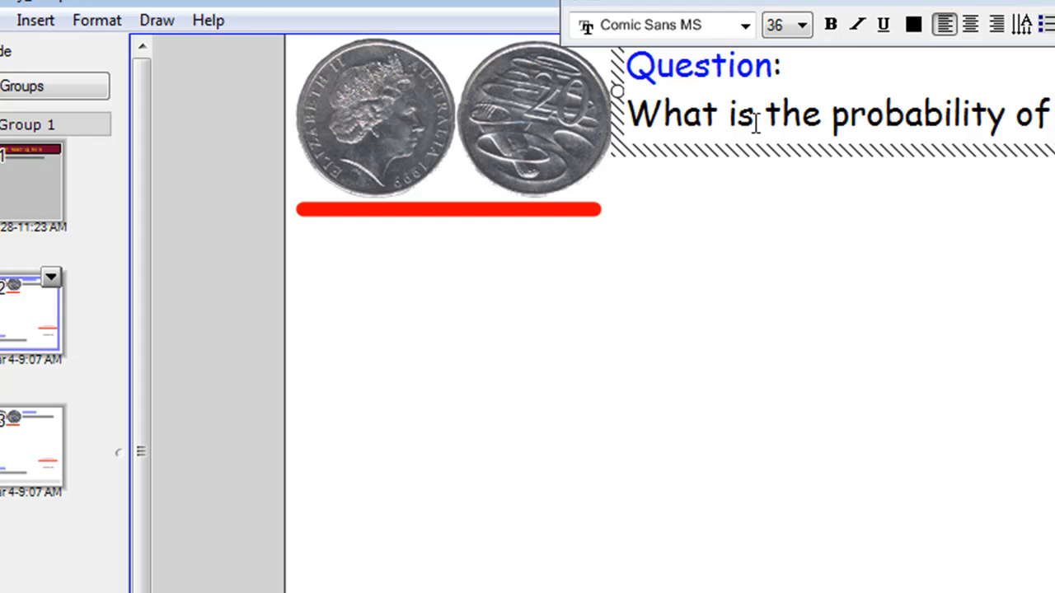
type("tossing")
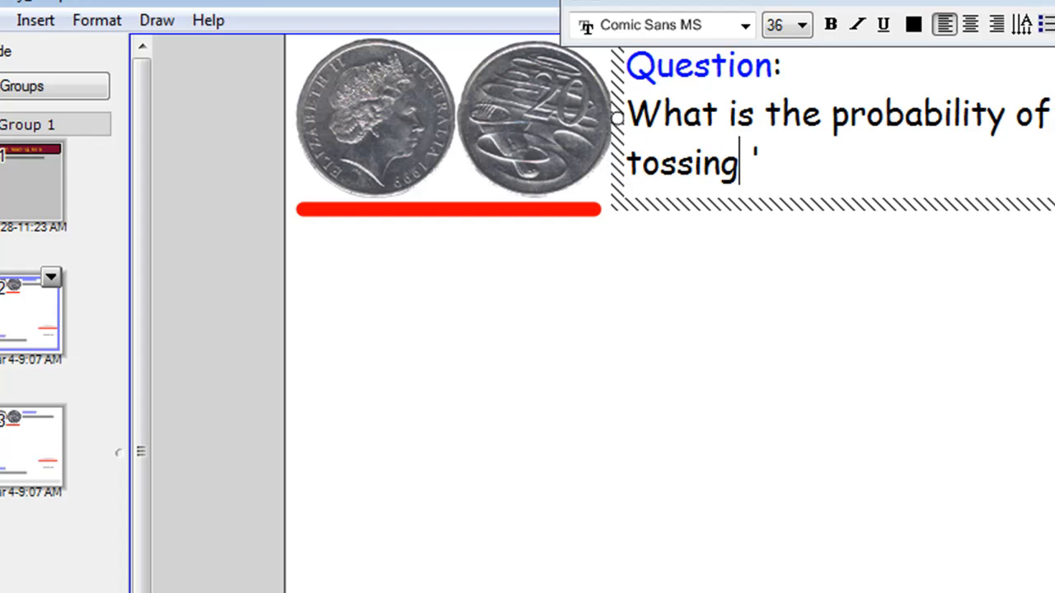
type("heads' with one t")
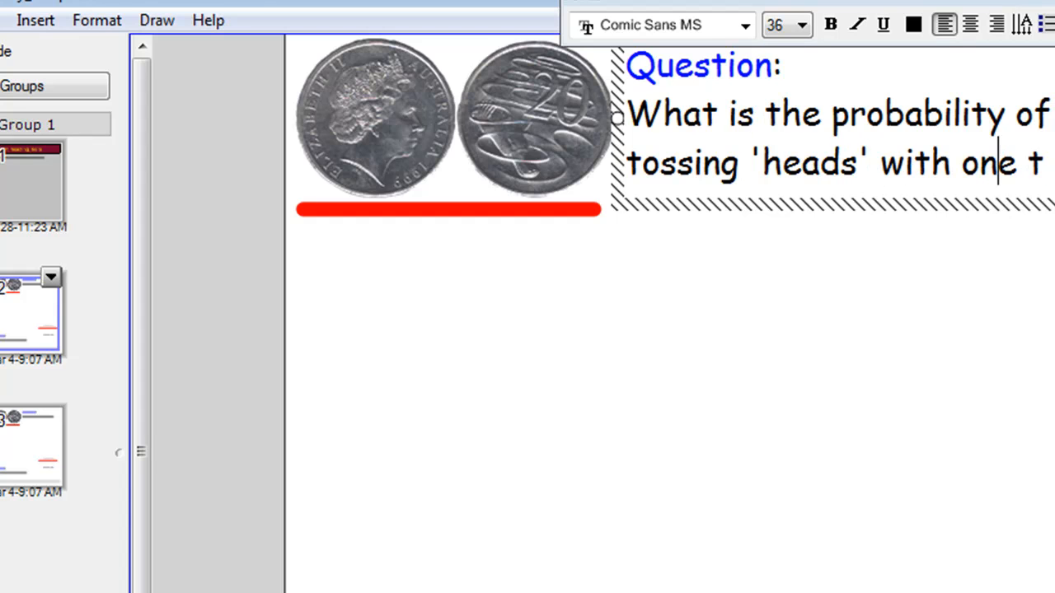
type("oss of a c")
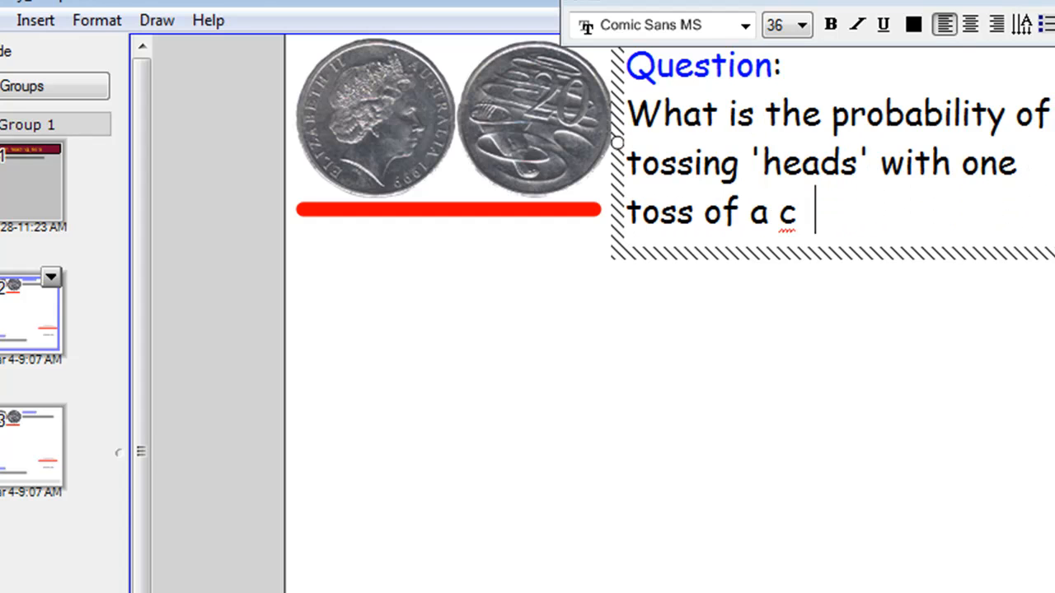
type("oin?")
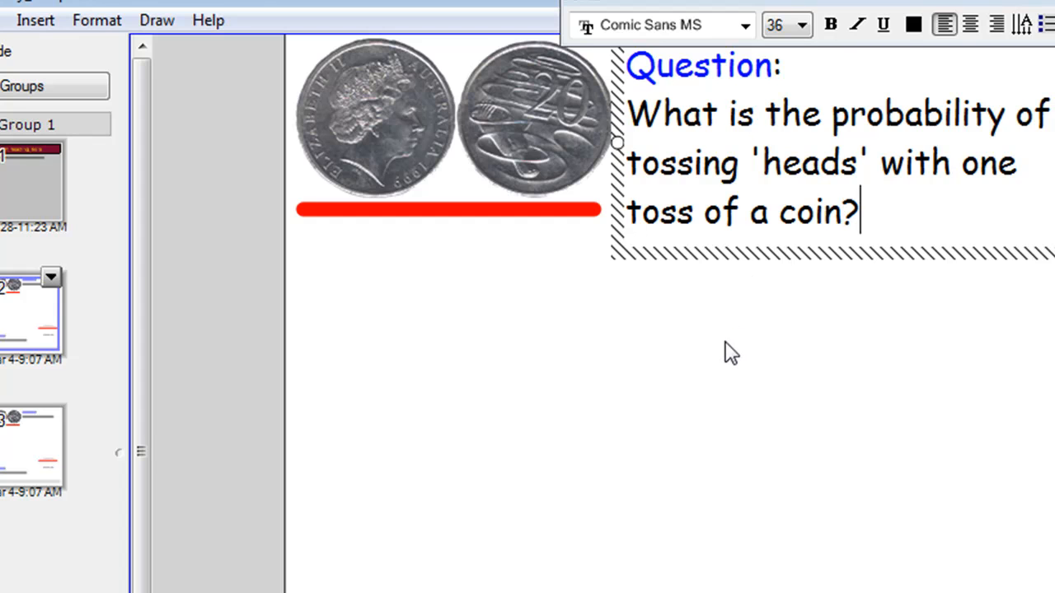
left_click(709, 316)
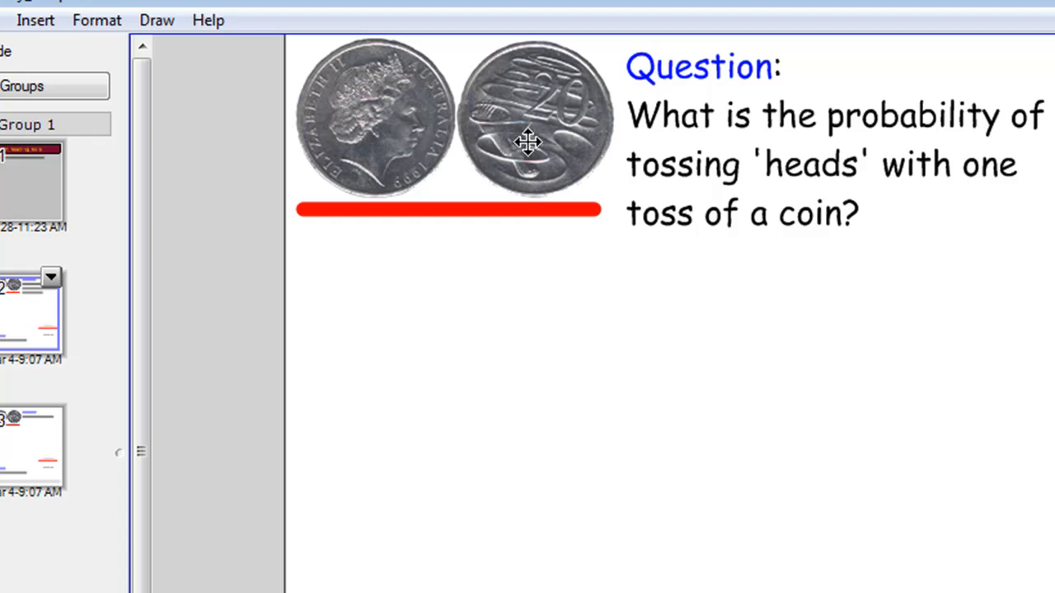
Arrange coin copies below the question as a small tree: heads coin above a tails and a heads coin.
left_click_drag(535, 119, 492, 338)
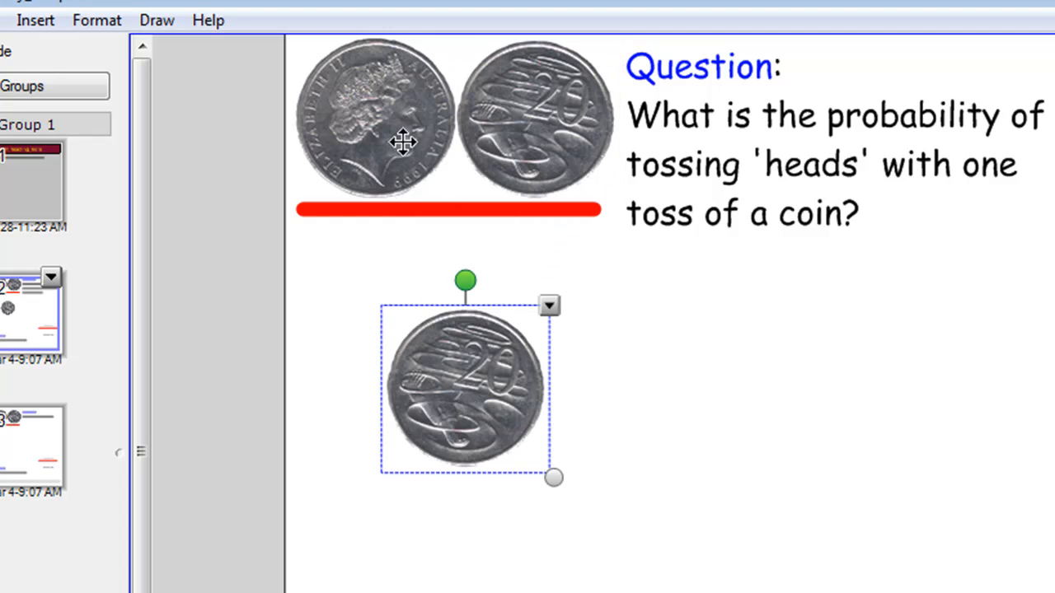
mouse_move(606, 389)
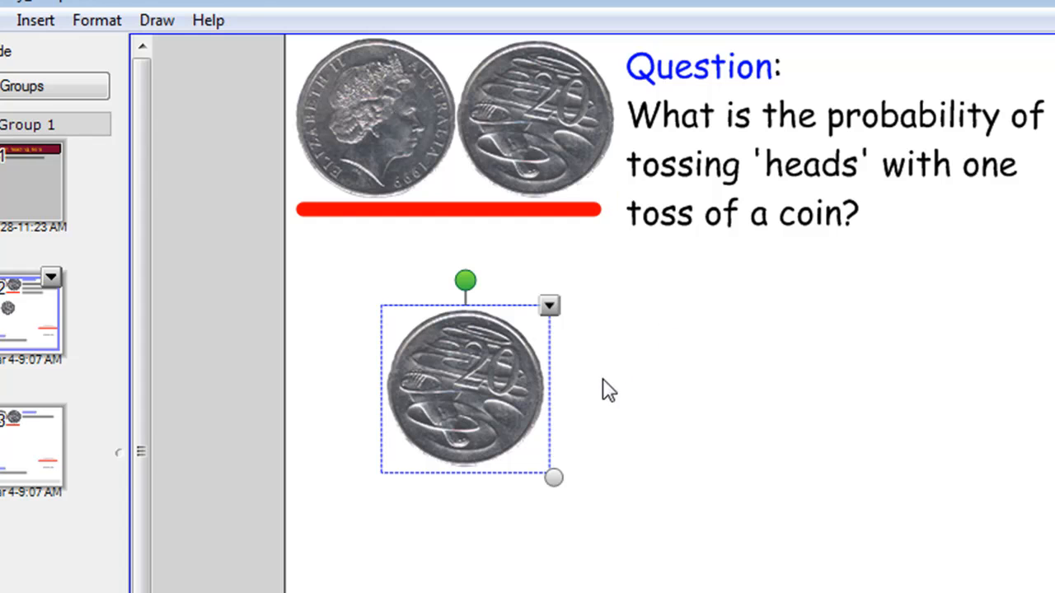
mouse_move(376, 105)
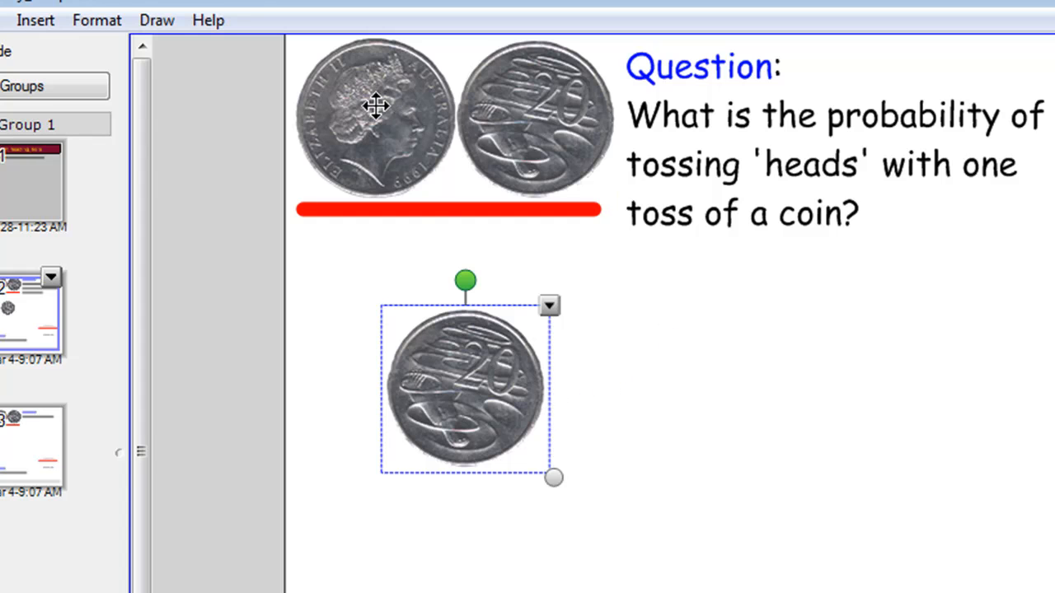
left_click_drag(470, 383, 458, 346)
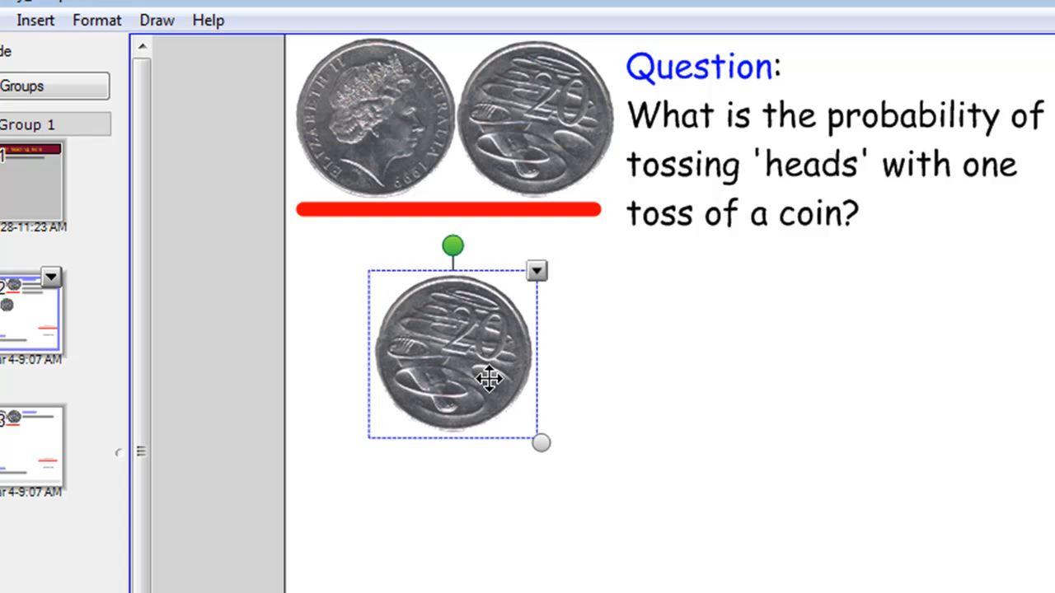
left_click_drag(454, 354, 445, 487)
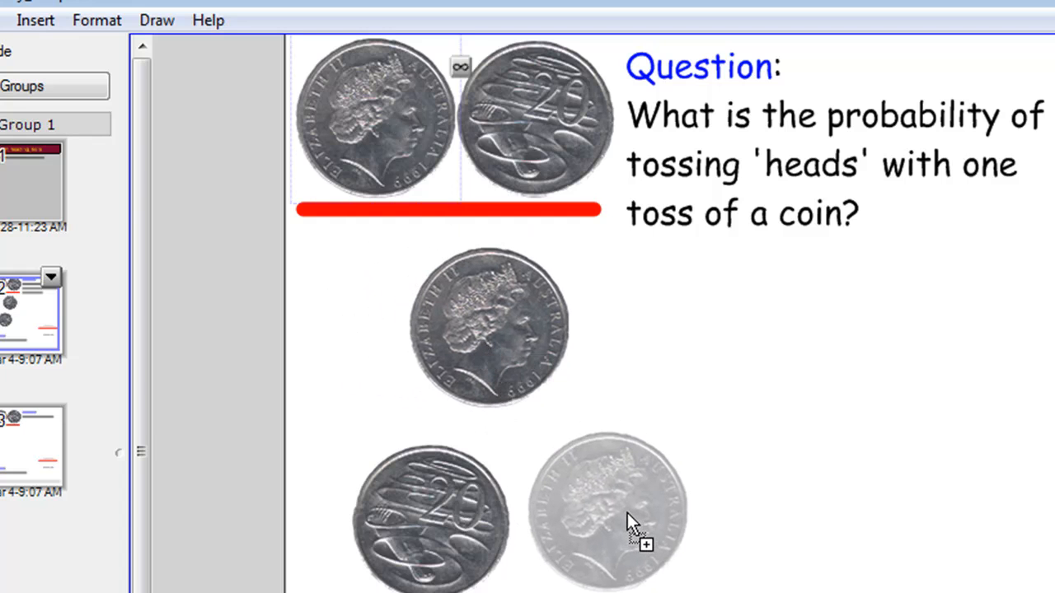
left_click(609, 511)
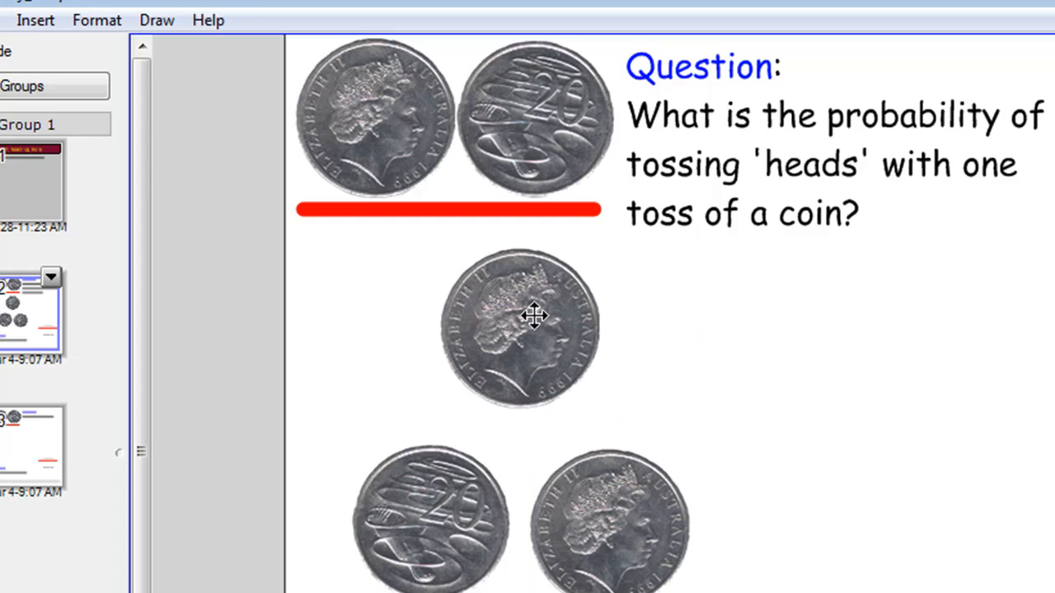
left_click(521, 328)
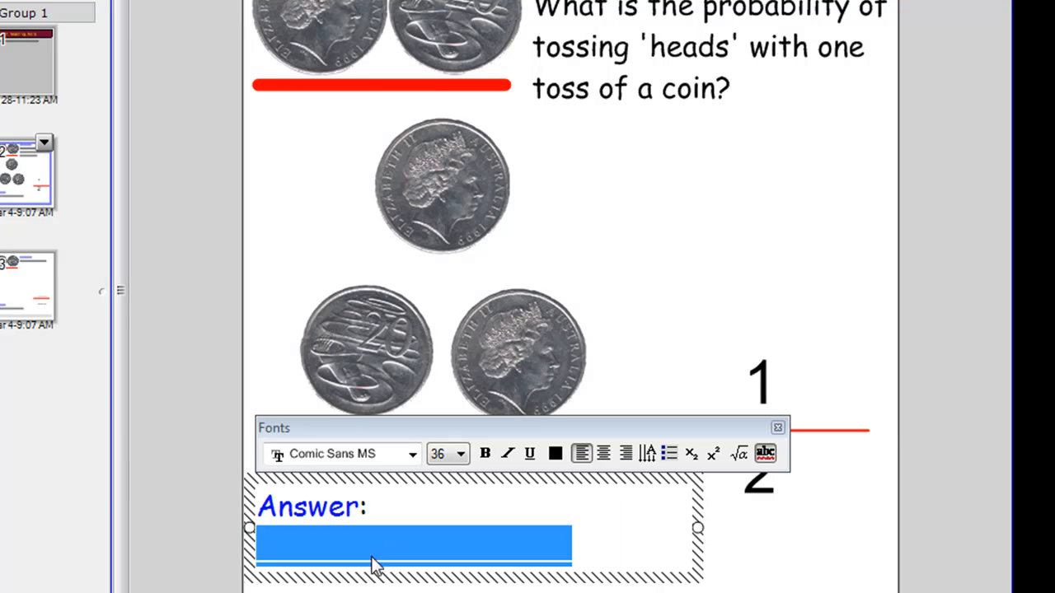
Write the answer "The probability of tossing 'heads' with one toss of a coin is 1 out of 2.".
type("The")
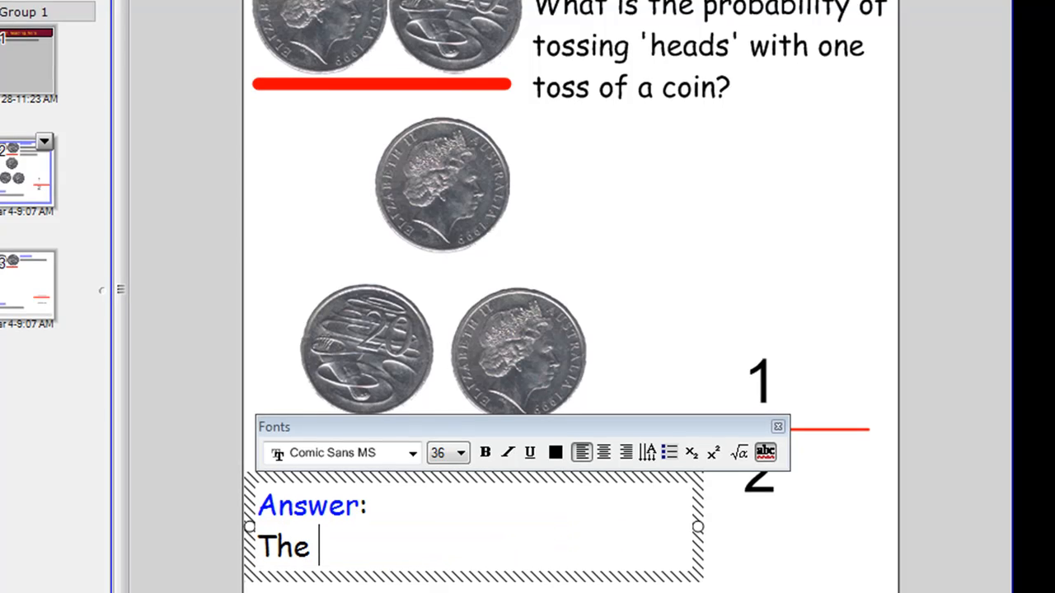
type("probability")
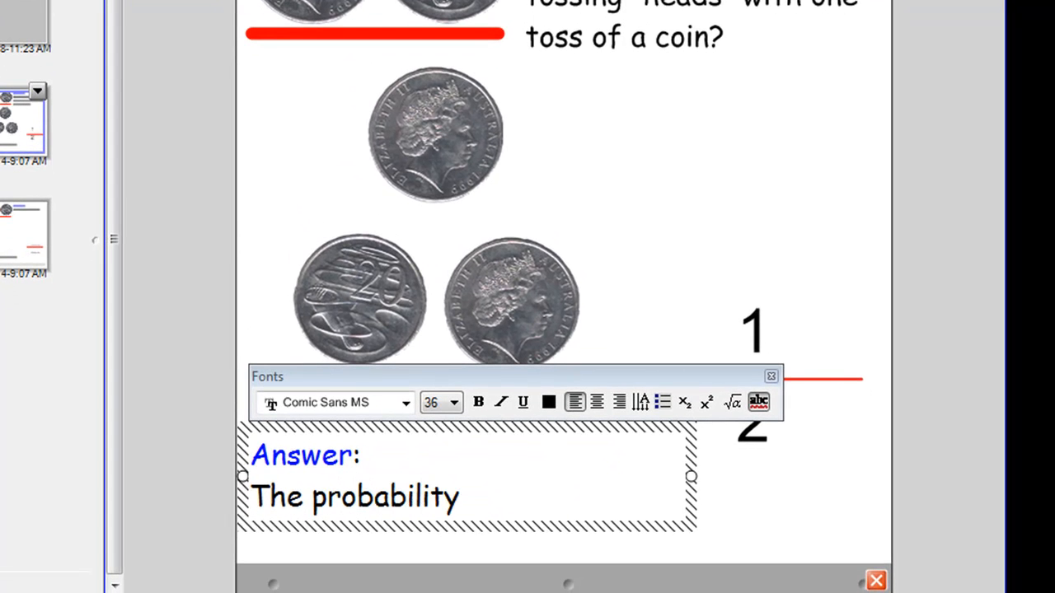
type("of tossing")
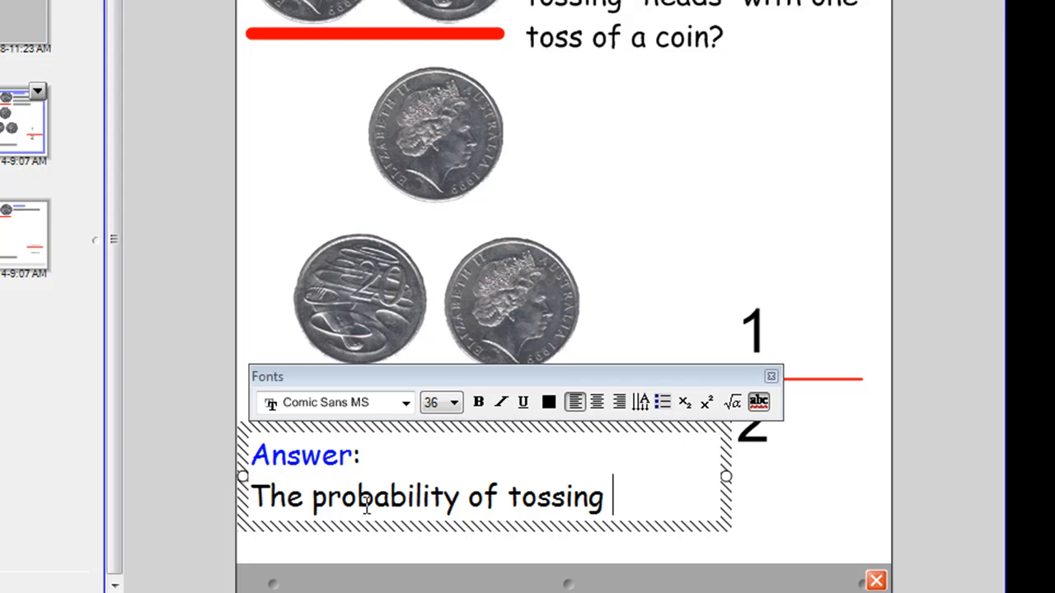
type("'heads' with one")
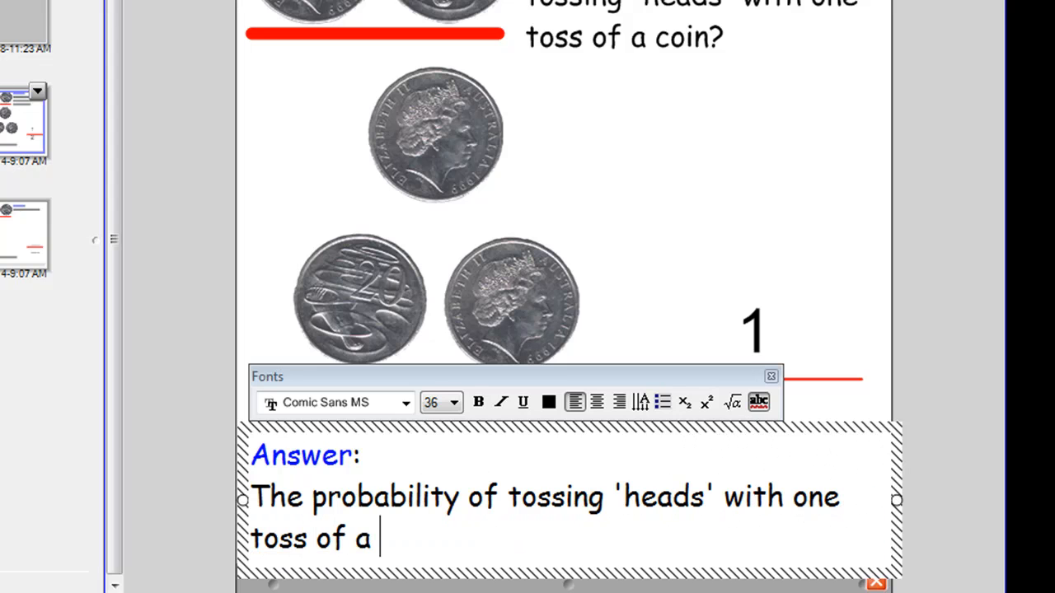
type("coin is 1")
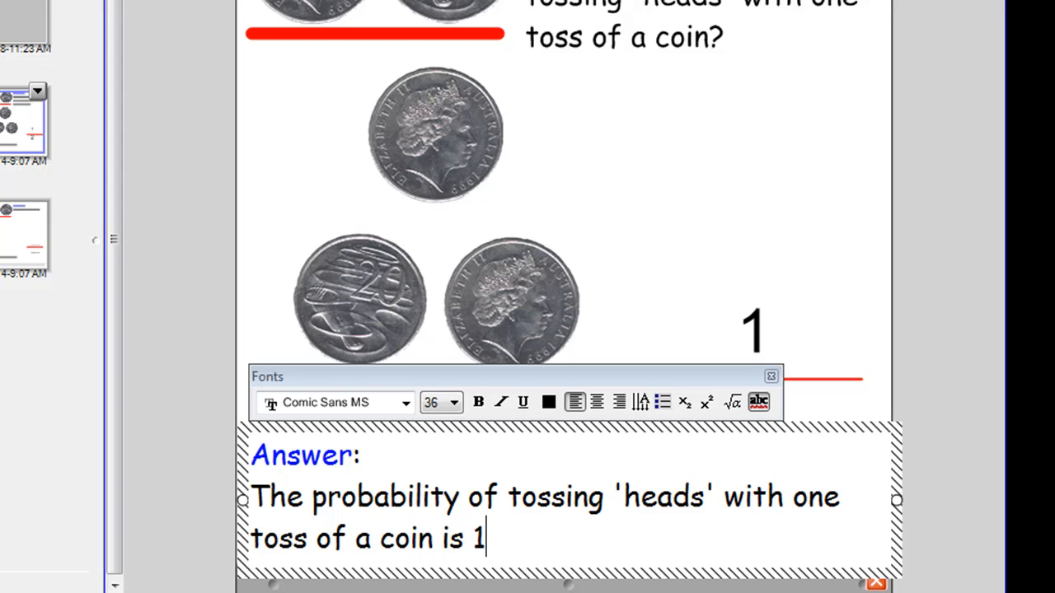
type("out of 2.")
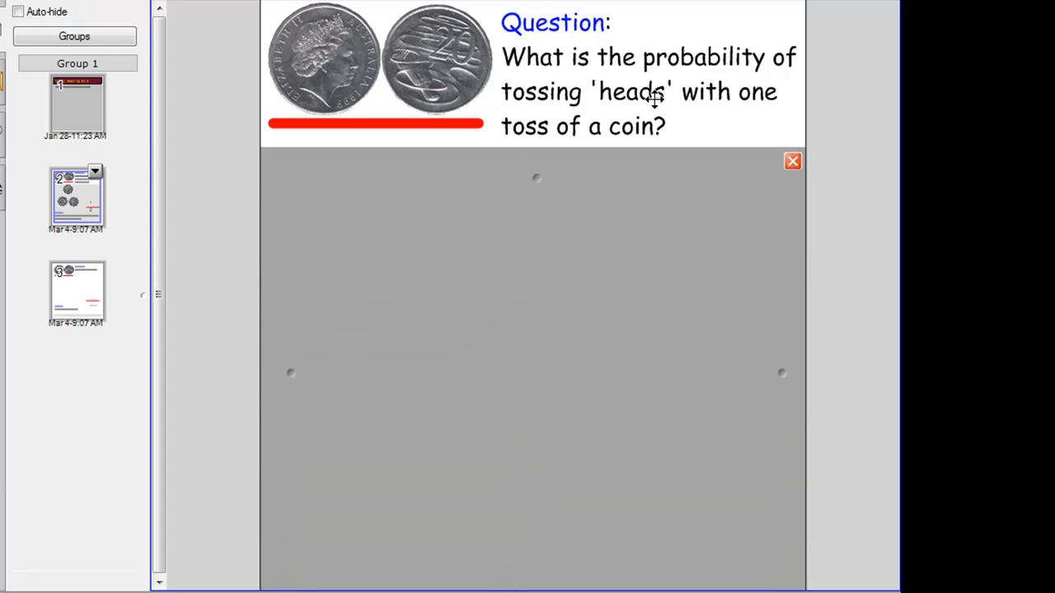
mouse_move(541, 176)
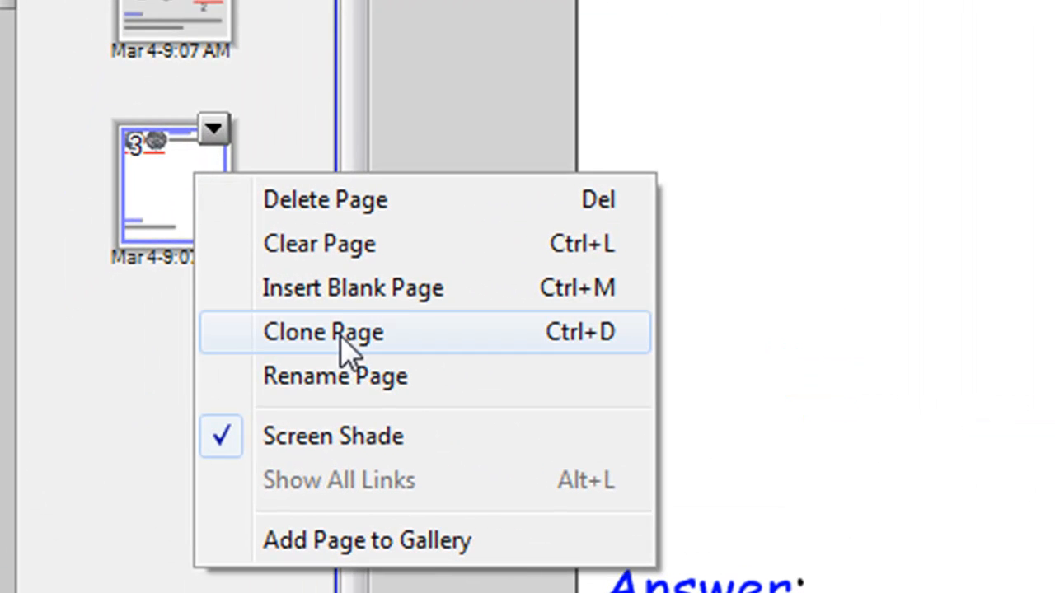
Clone the third page so a fourth page appears after it.
left_click(323, 331)
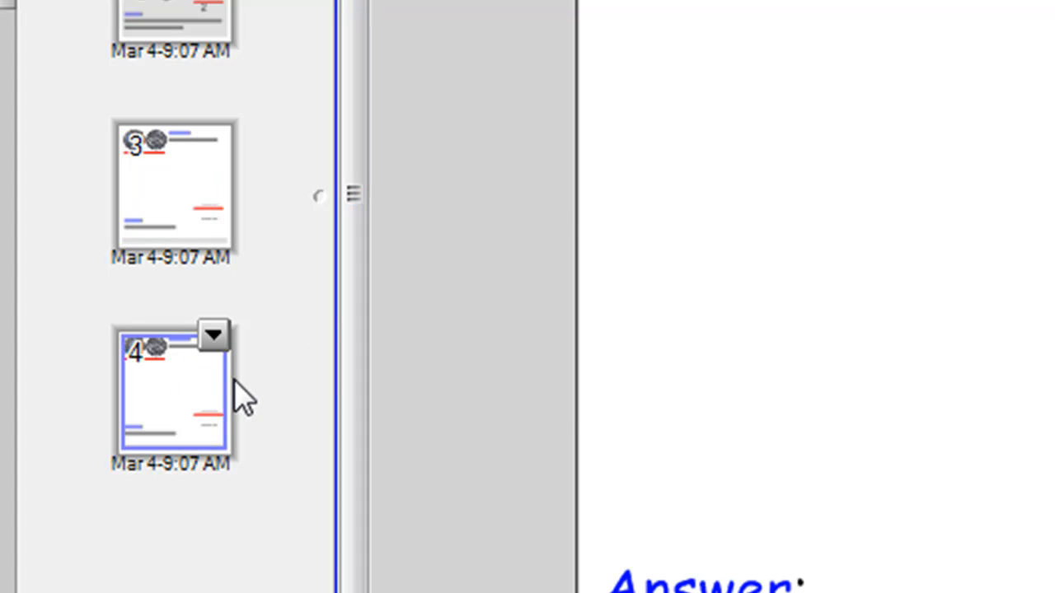
mouse_move(188, 179)
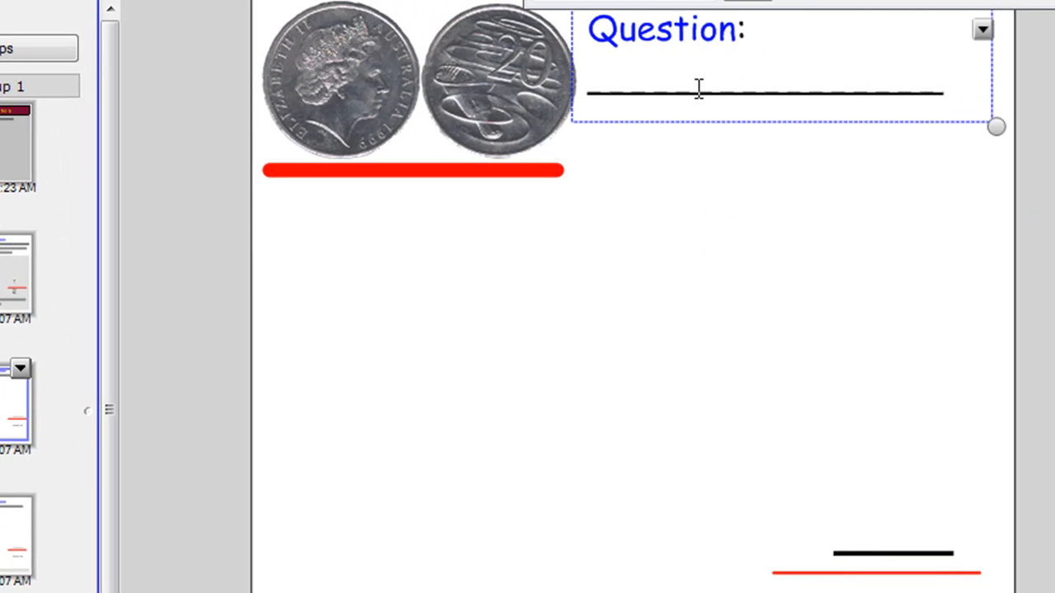
Replace the blank question with "John tosses a coin twice. What is the probability of throwing two 'heads'.".
triple_click(759, 90)
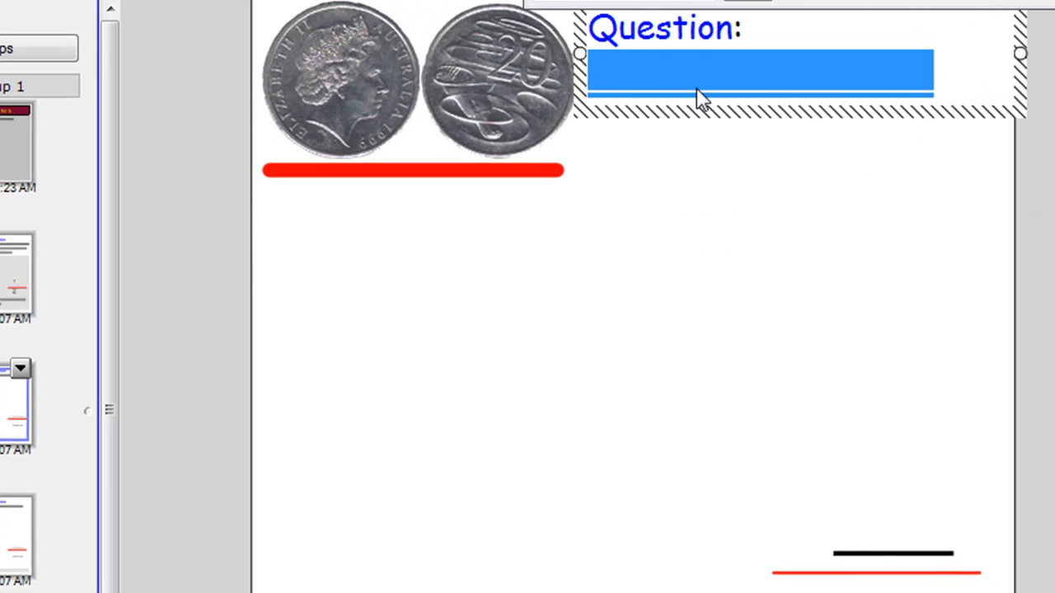
type("John tosses a coin twice.")
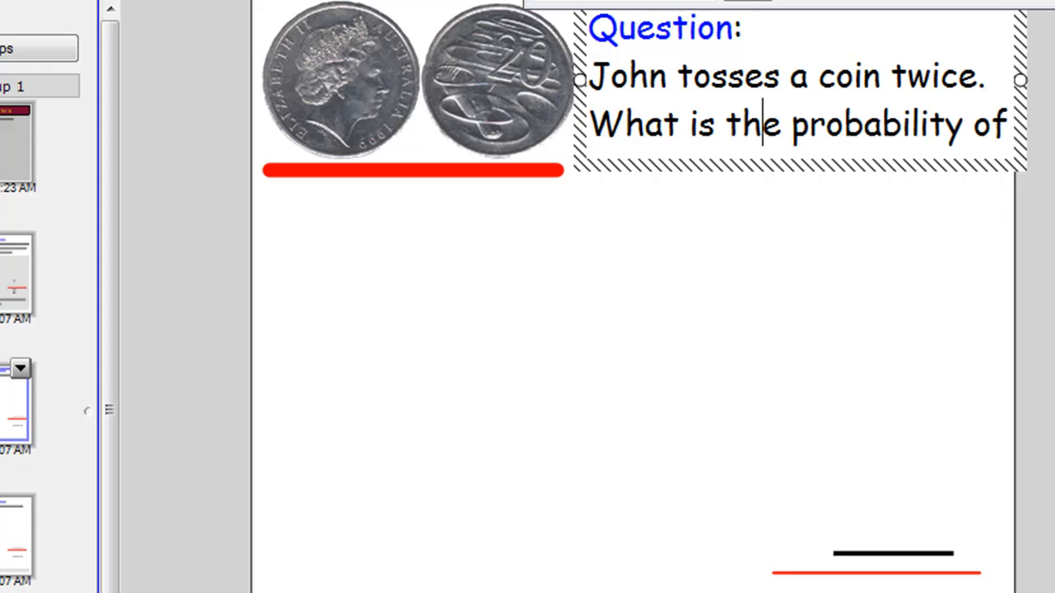
type("throwing two 'heads'.")
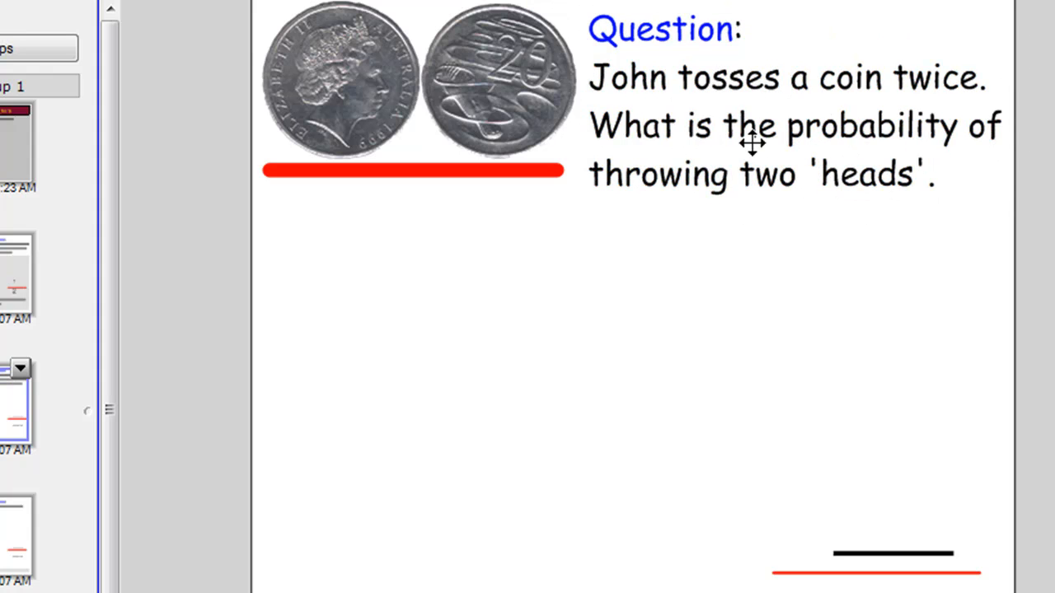
mouse_move(801, 152)
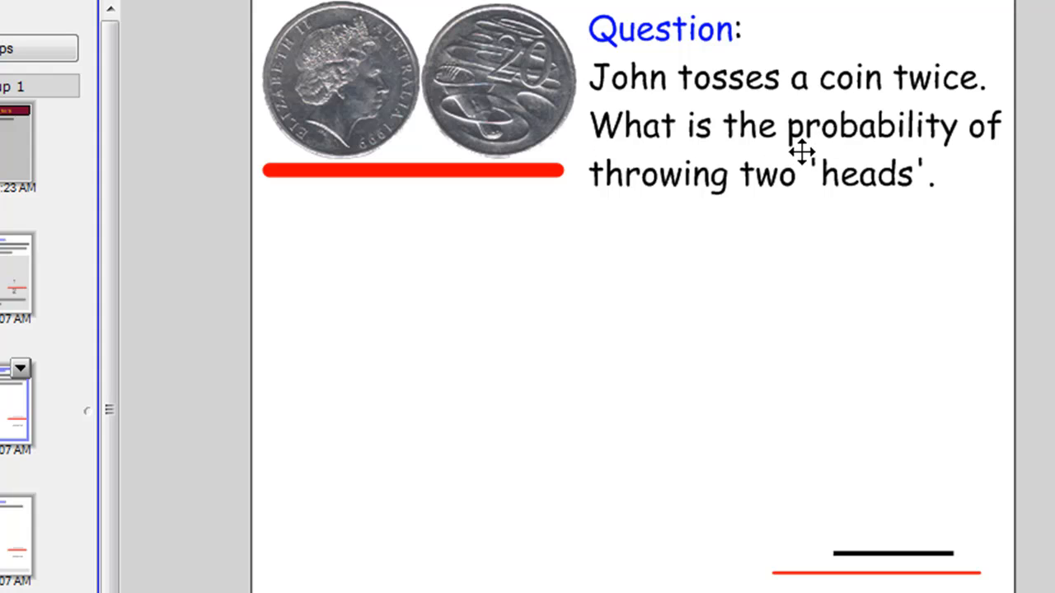
Place resized heads and tails coin copies below the question as the first toss.
left_click_drag(338, 79, 376, 371)
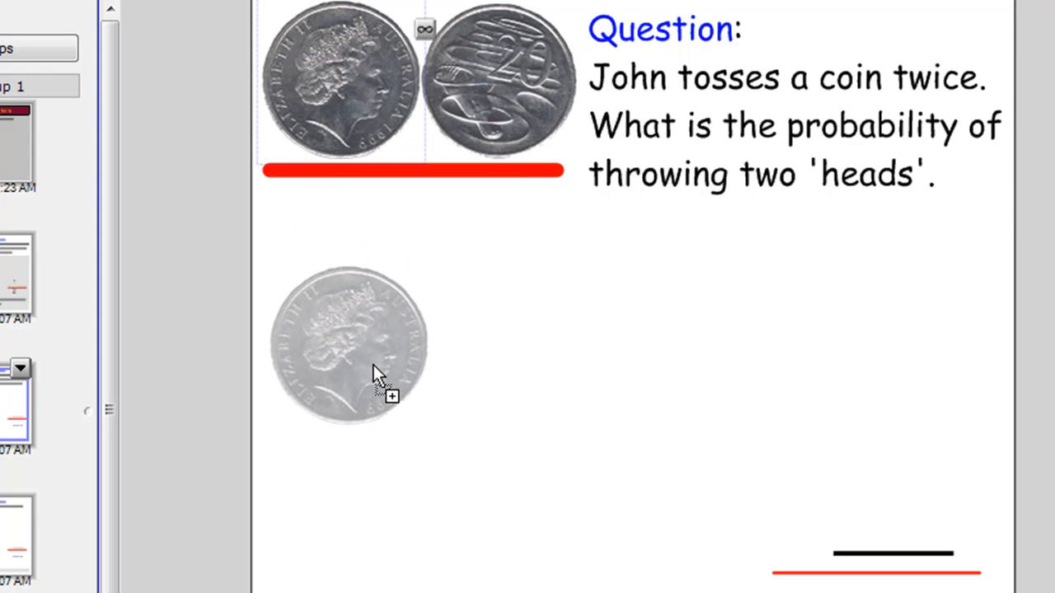
left_click_drag(376, 370, 453, 461)
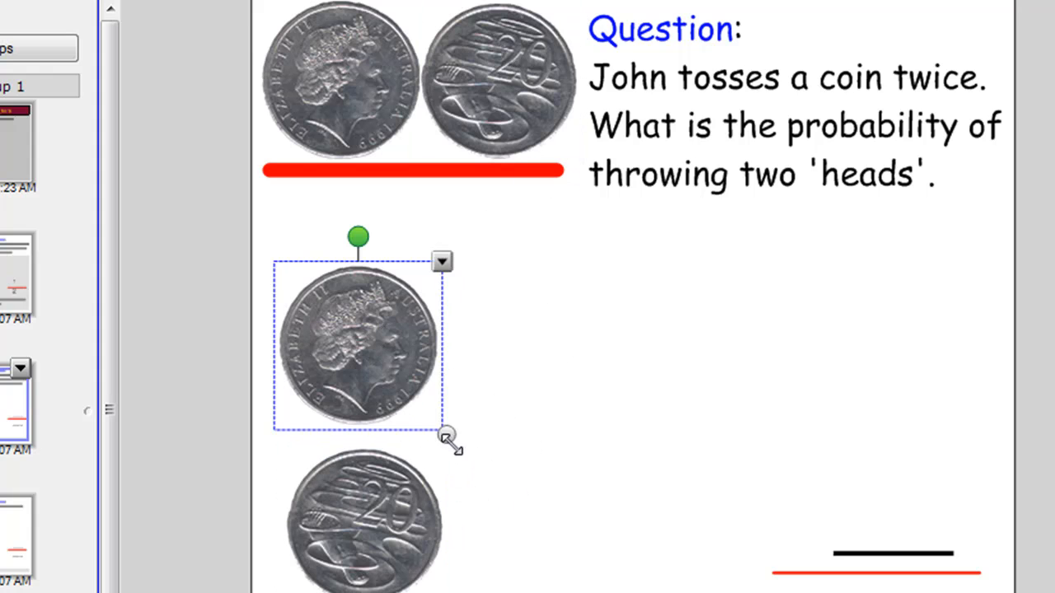
left_click_drag(449, 437, 399, 386)
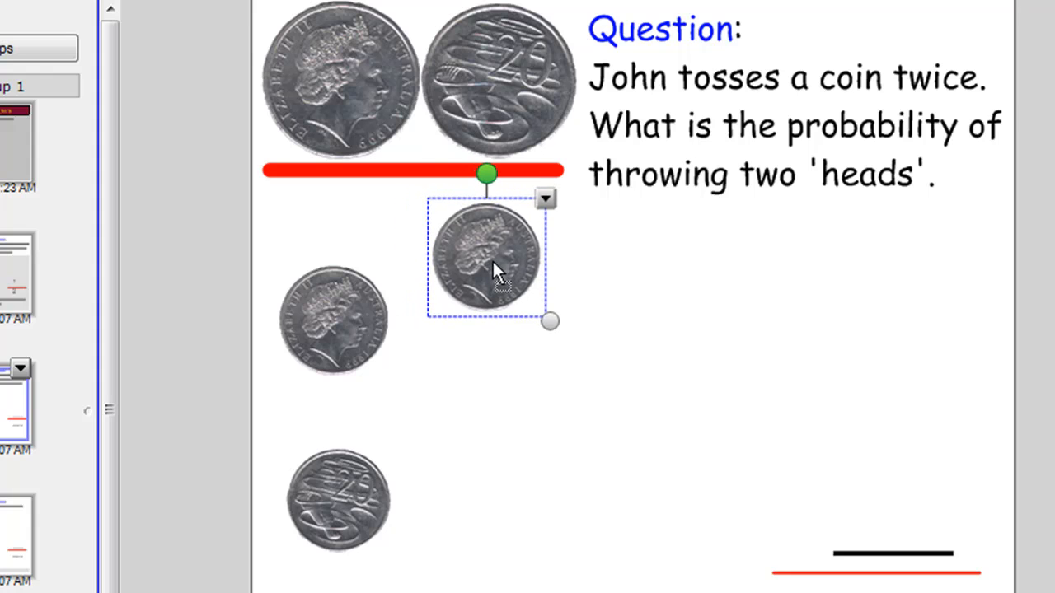
right_click(495, 255)
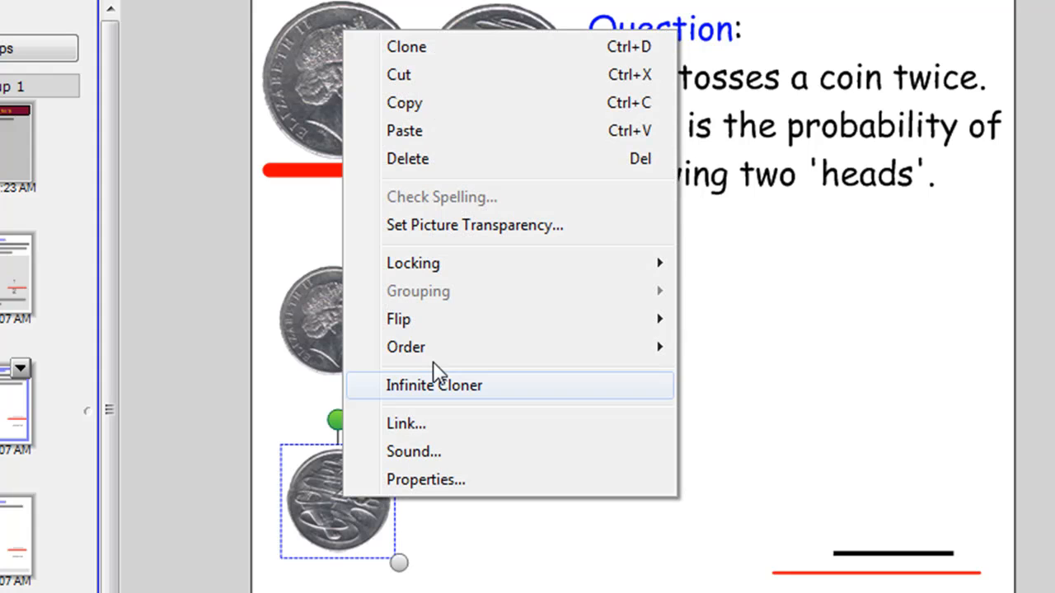
mouse_move(491, 290)
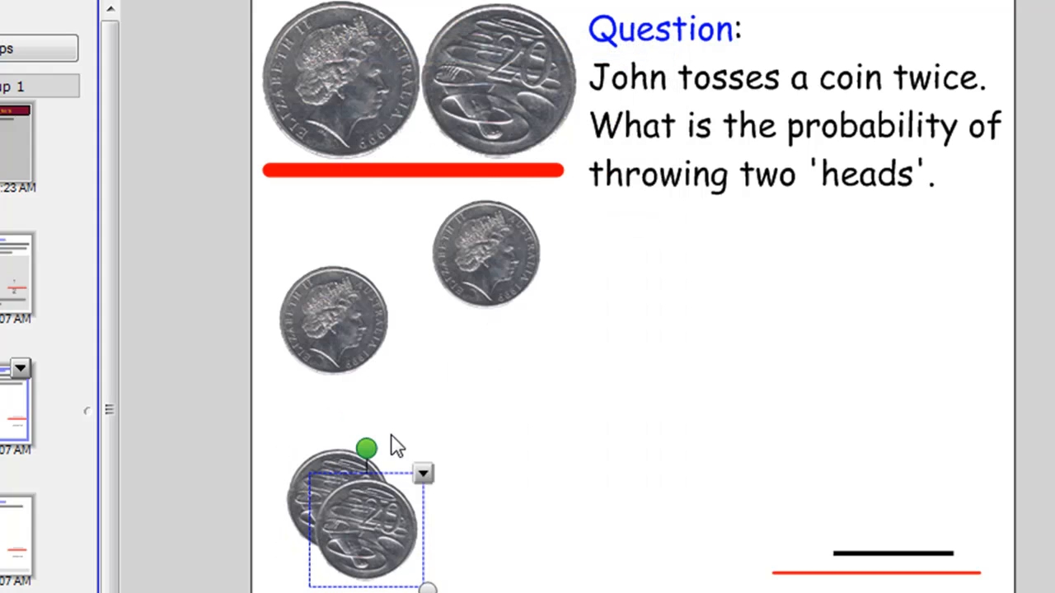
Clone the heads-and-tails pair and position one pair beside each first-toss coin.
left_click_drag(360, 511, 498, 376)
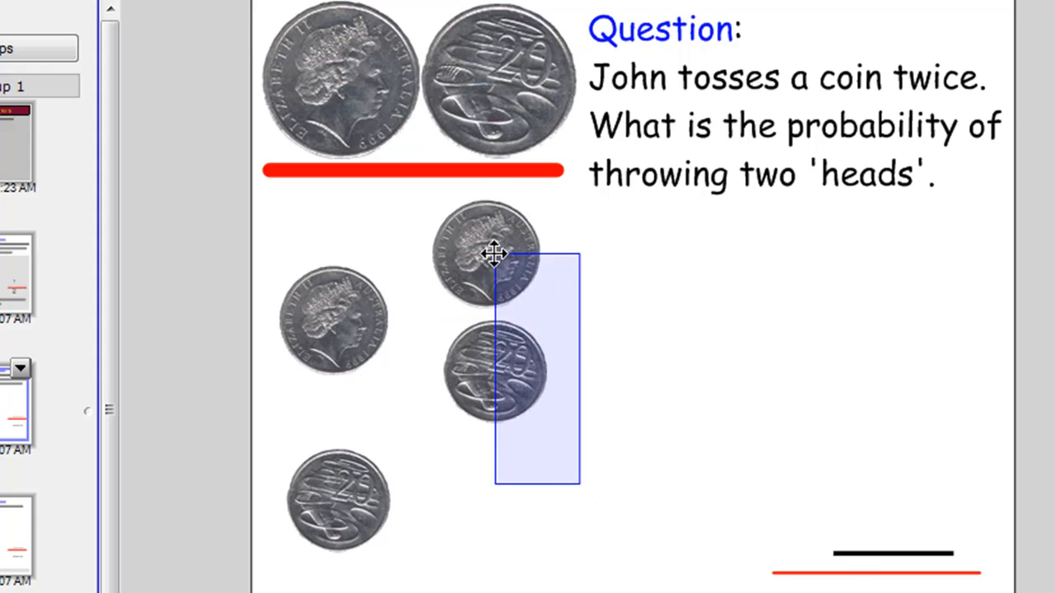
left_click_drag(486, 255, 508, 264)
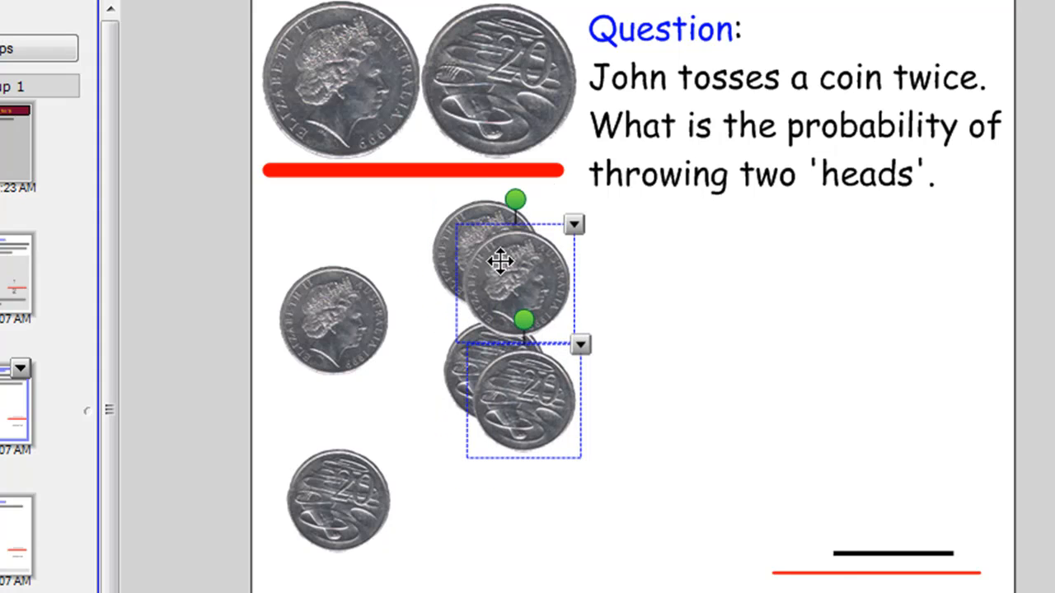
left_click_drag(503, 264, 491, 478)
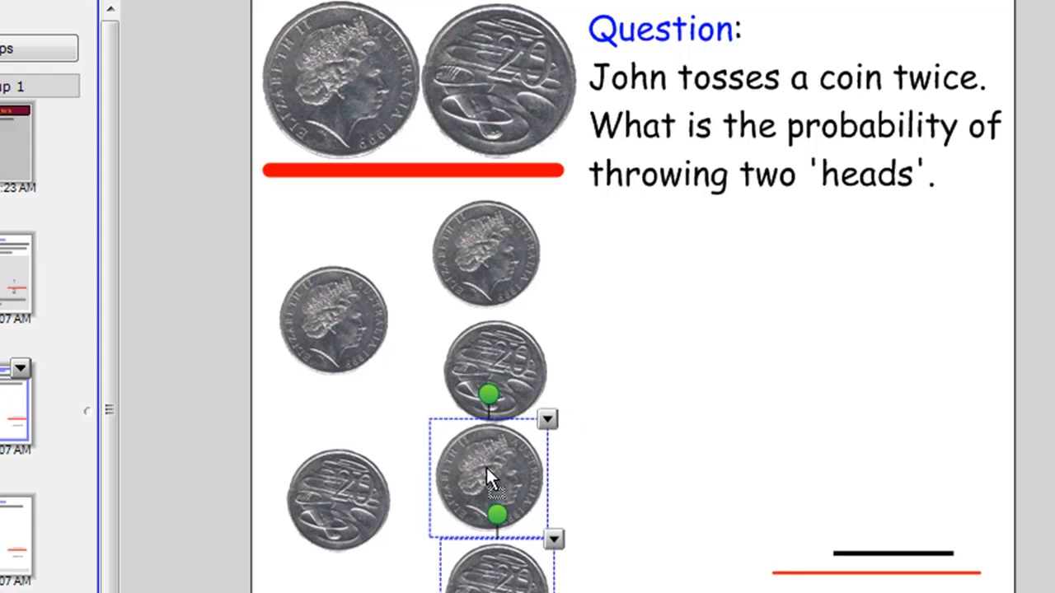
left_click(709, 321)
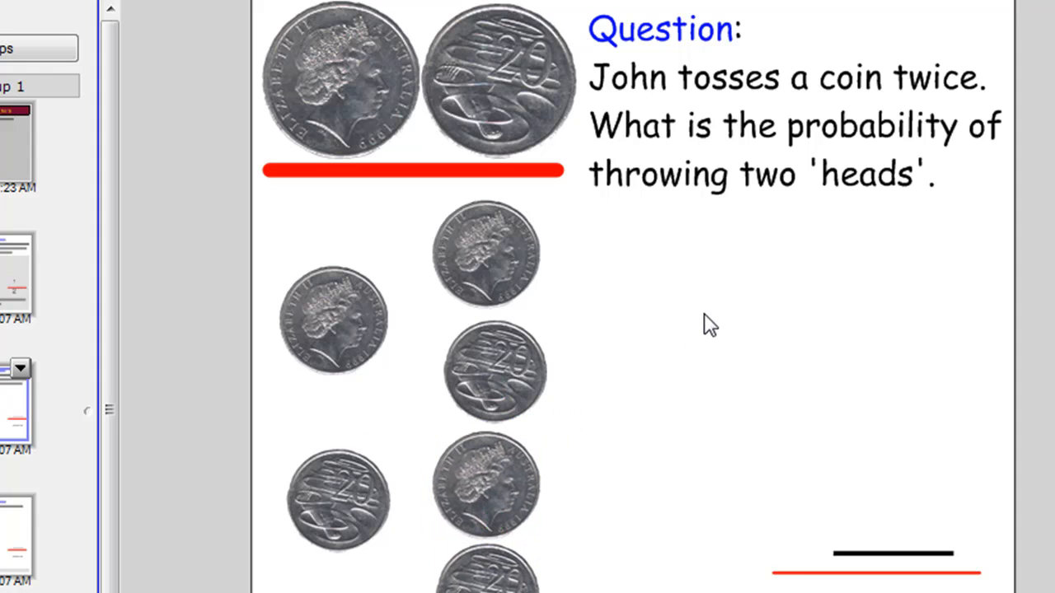
mouse_move(498, 323)
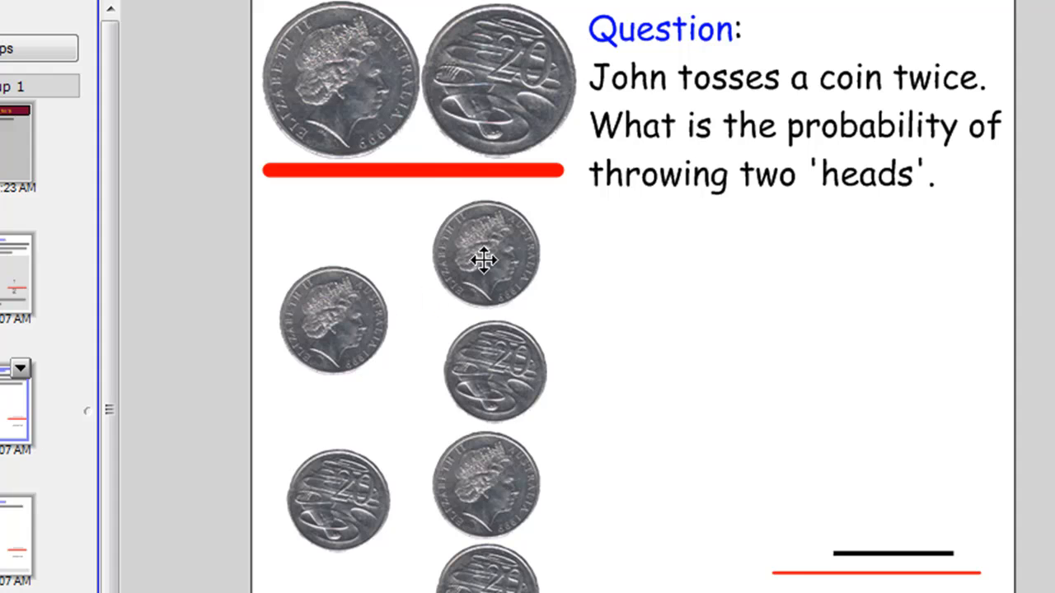
mouse_move(392, 170)
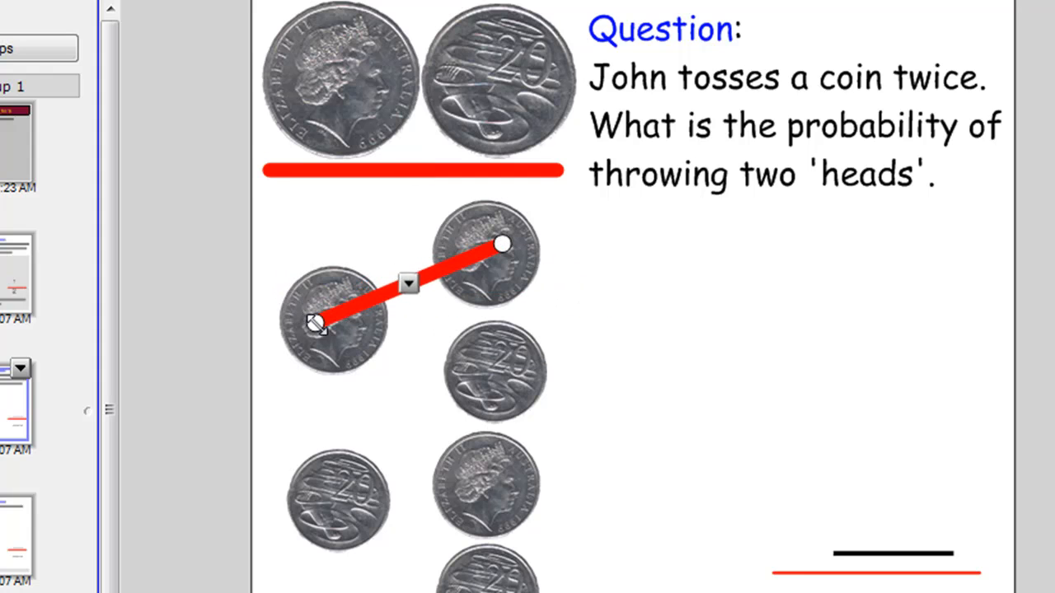
Clone the red branch line and connect each first-toss coin to its heads and tails coins.
right_click(316, 325)
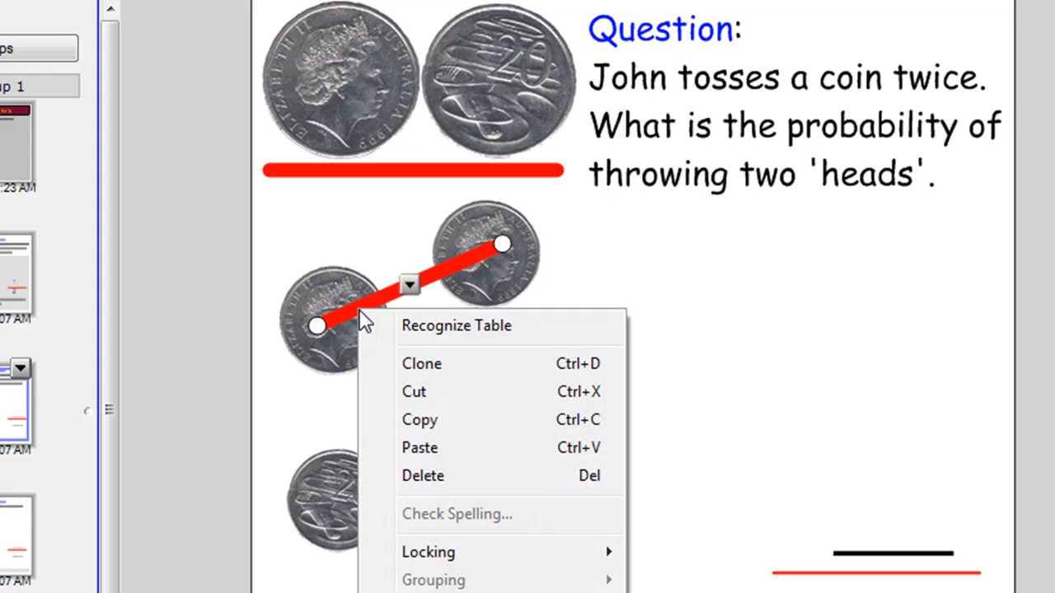
mouse_move(491, 581)
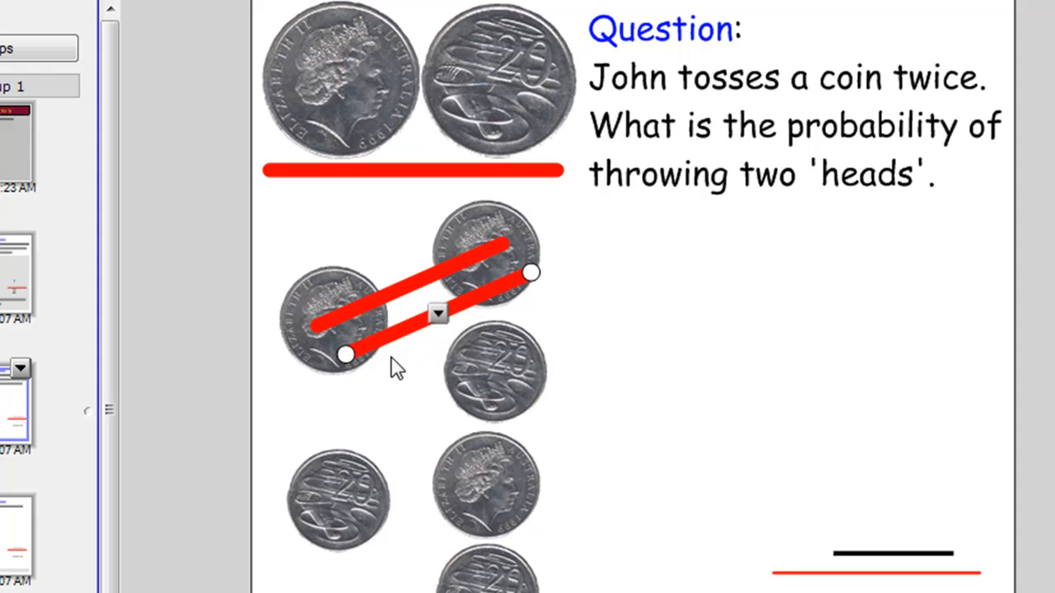
left_click_drag(344, 354, 328, 329)
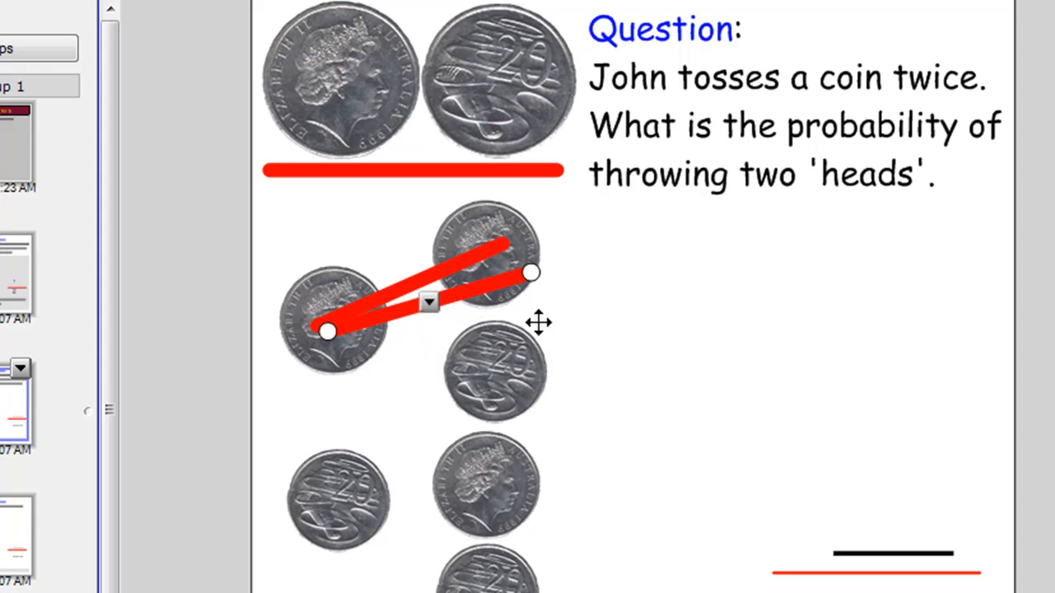
left_click_drag(534, 272, 455, 373)
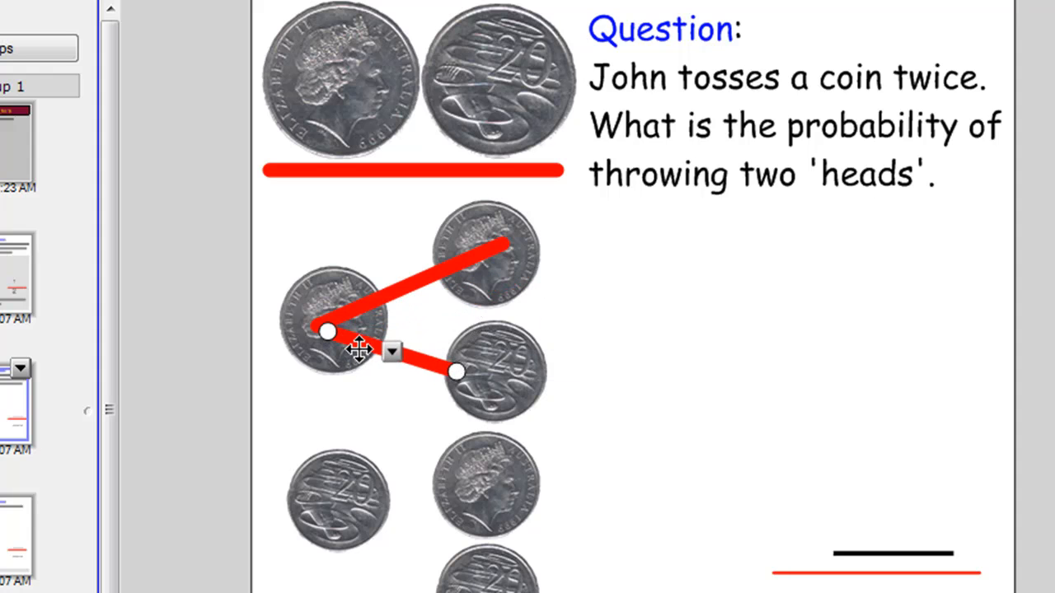
left_click_drag(330, 333, 382, 330)
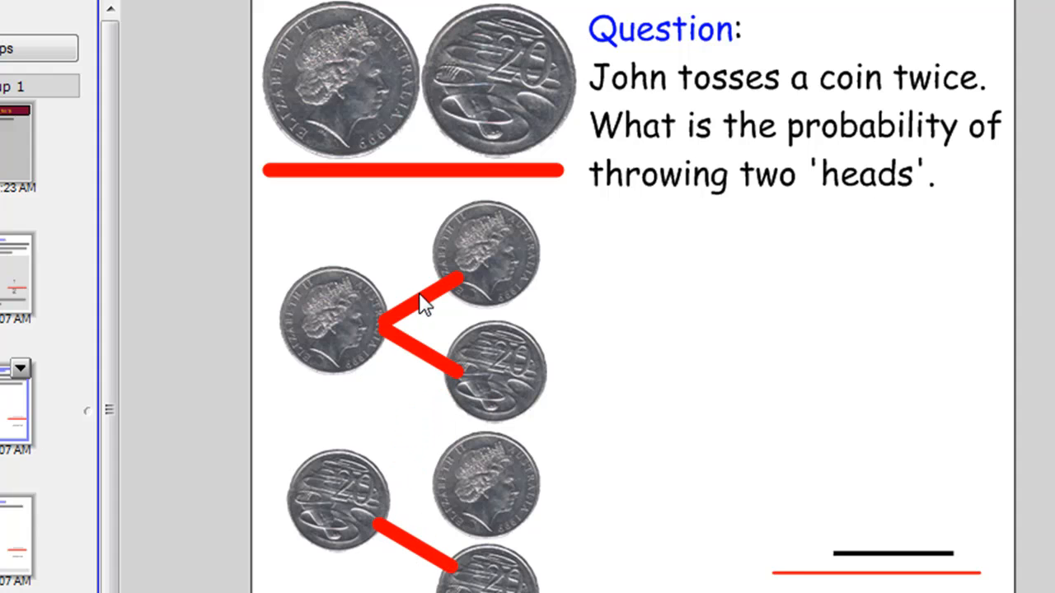
left_click(445, 330)
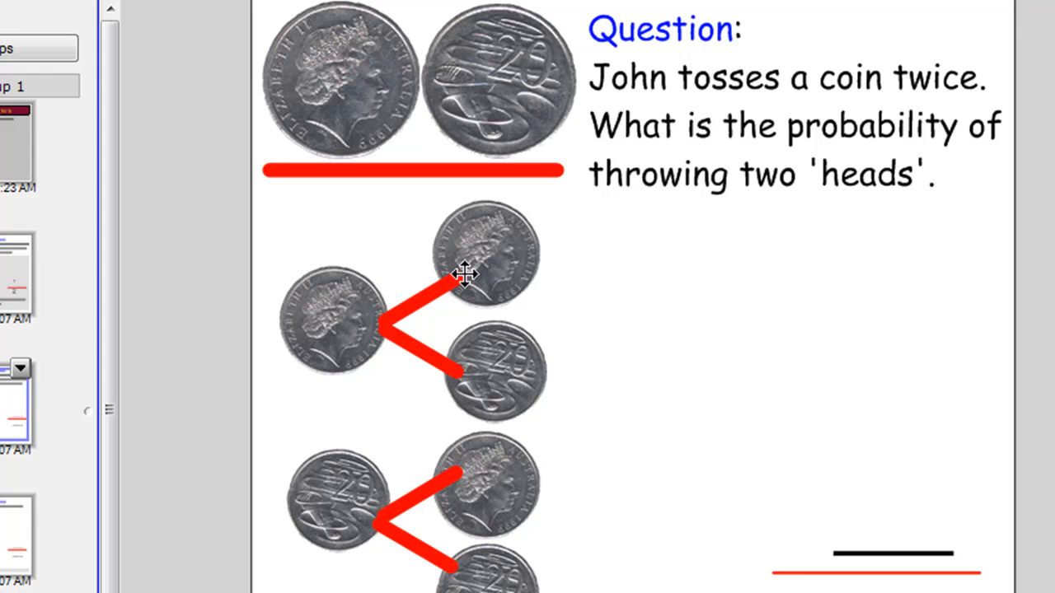
mouse_move(462, 548)
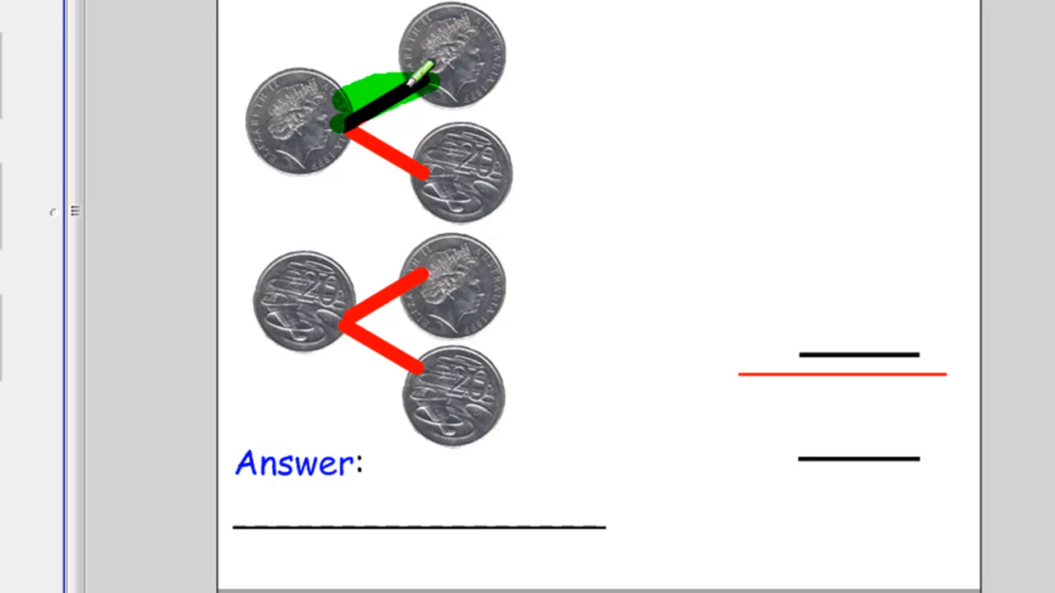
mouse_move(569, 67)
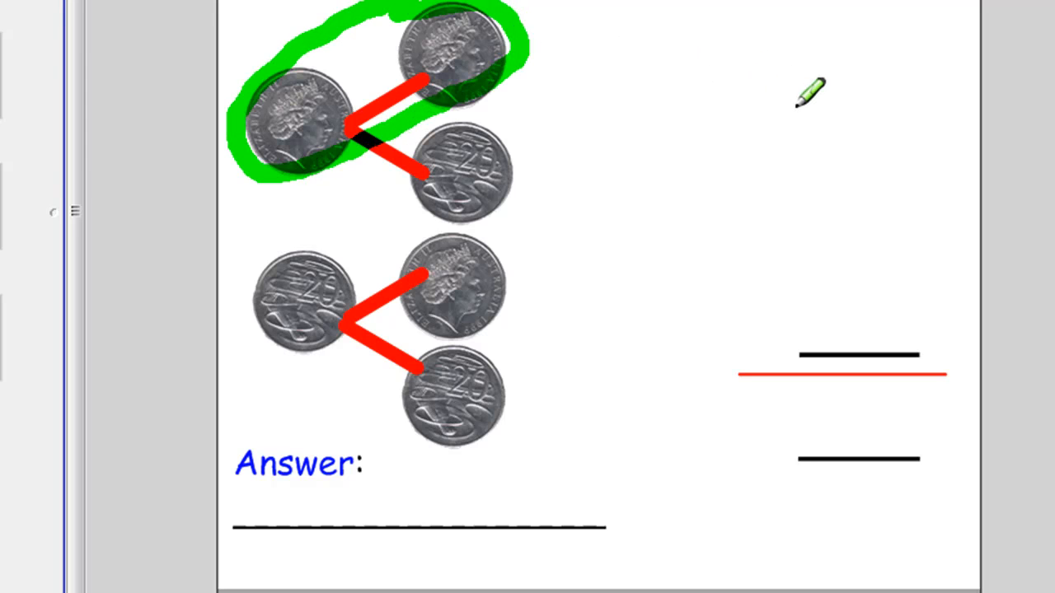
mouse_move(913, 296)
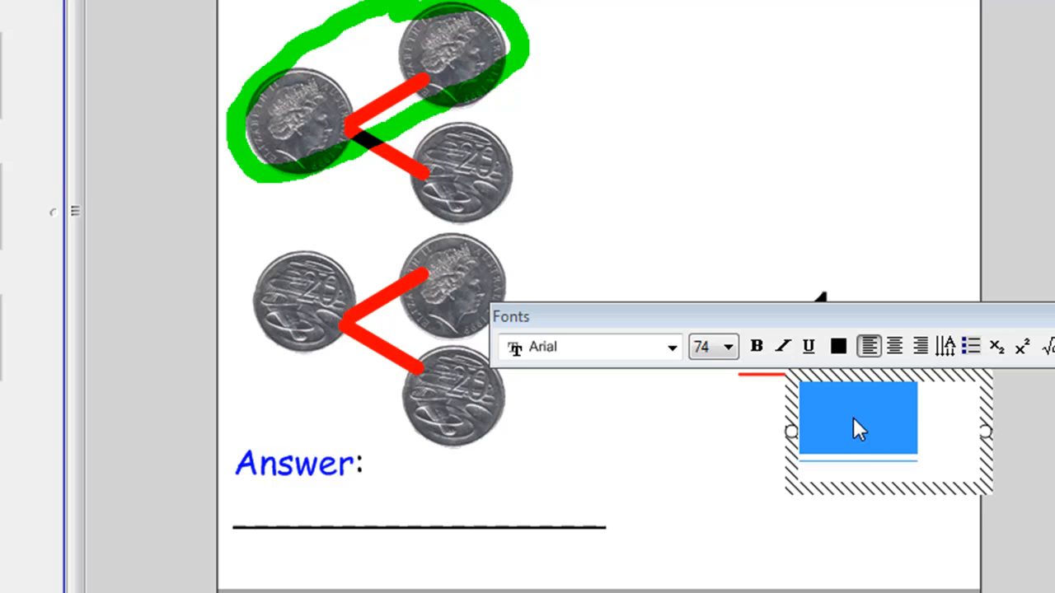
Complete the fraction 1 over 4 and write "The probability of throwing two heads is 1 out of 4.".
type("4")
left_click(421, 490)
type("T")
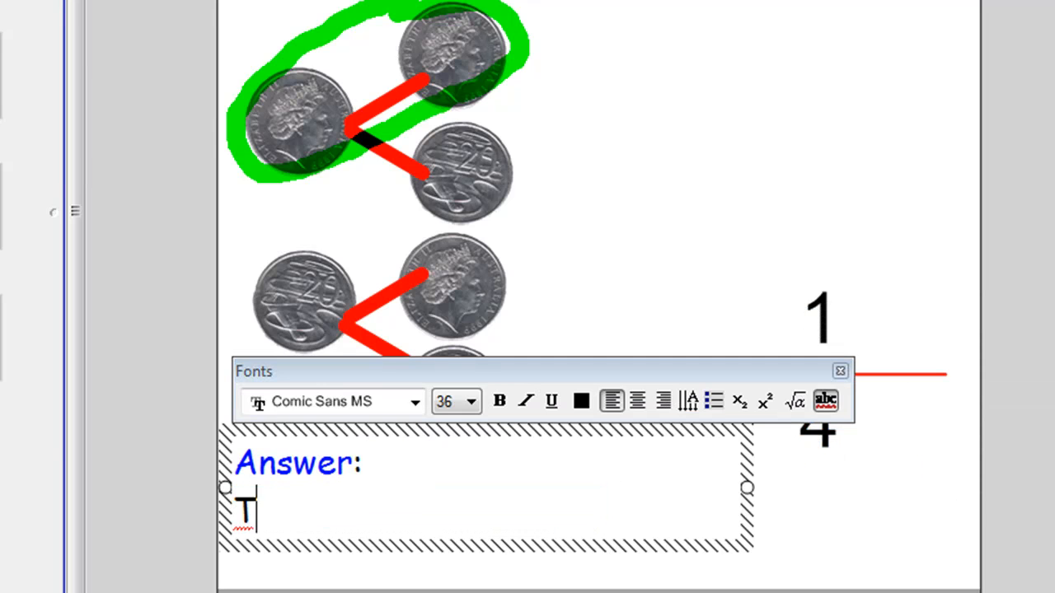
type("he probability of throwing t")
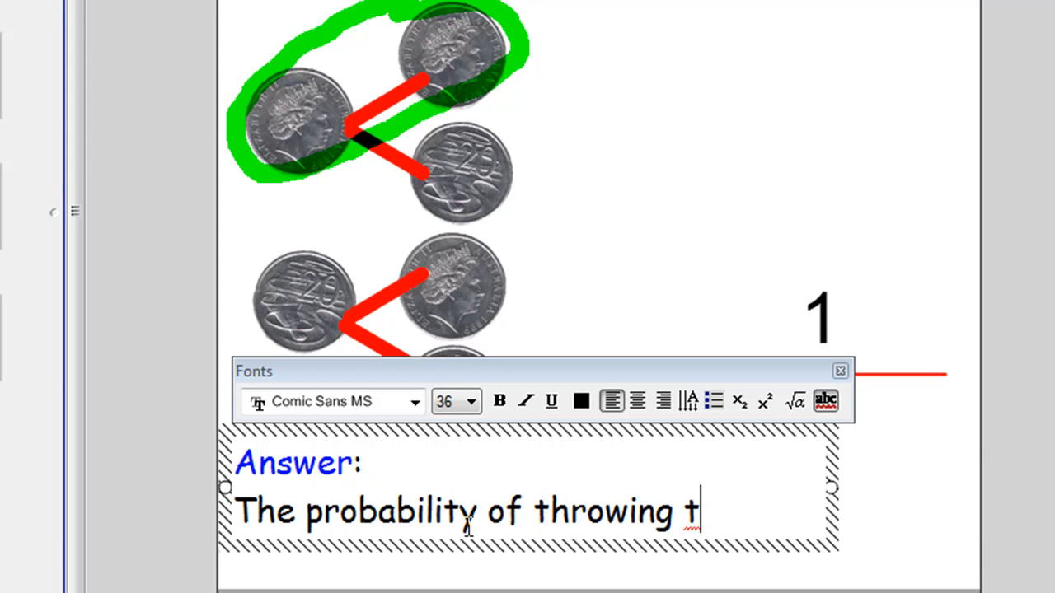
type("wo heads is 1 out of 4.")
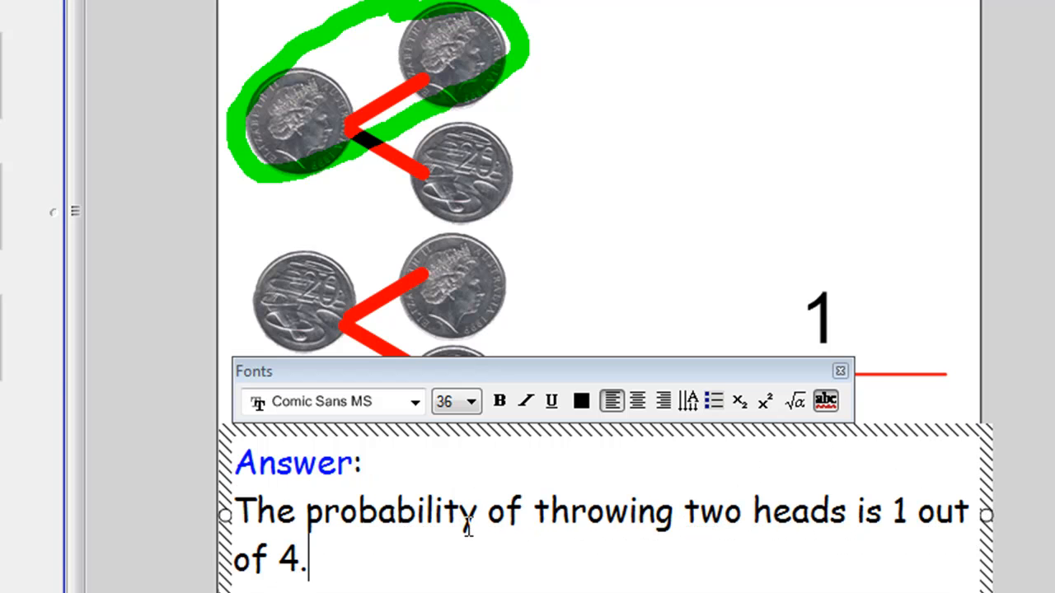